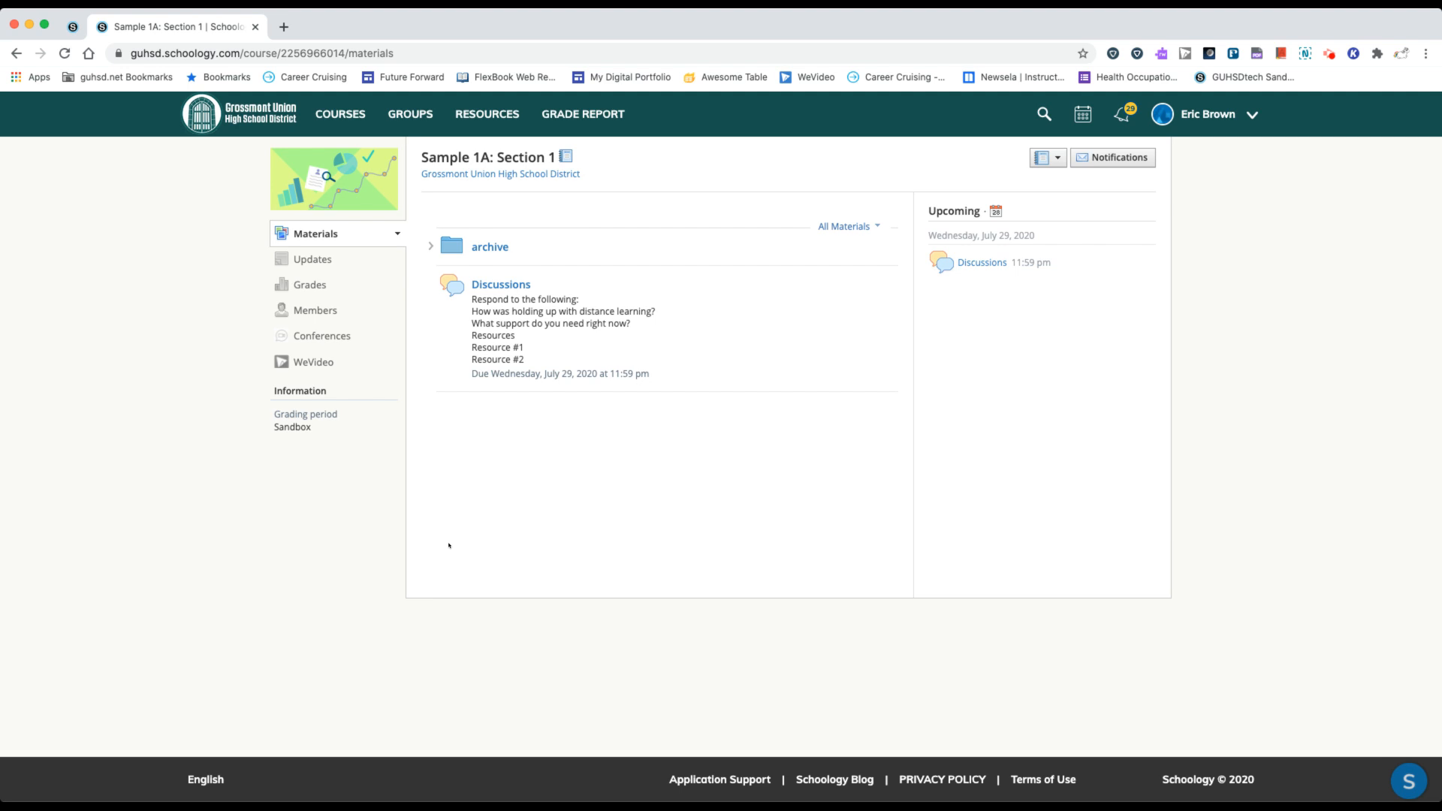
{"action": "mouse_move", "coordinate": [549, 510]}
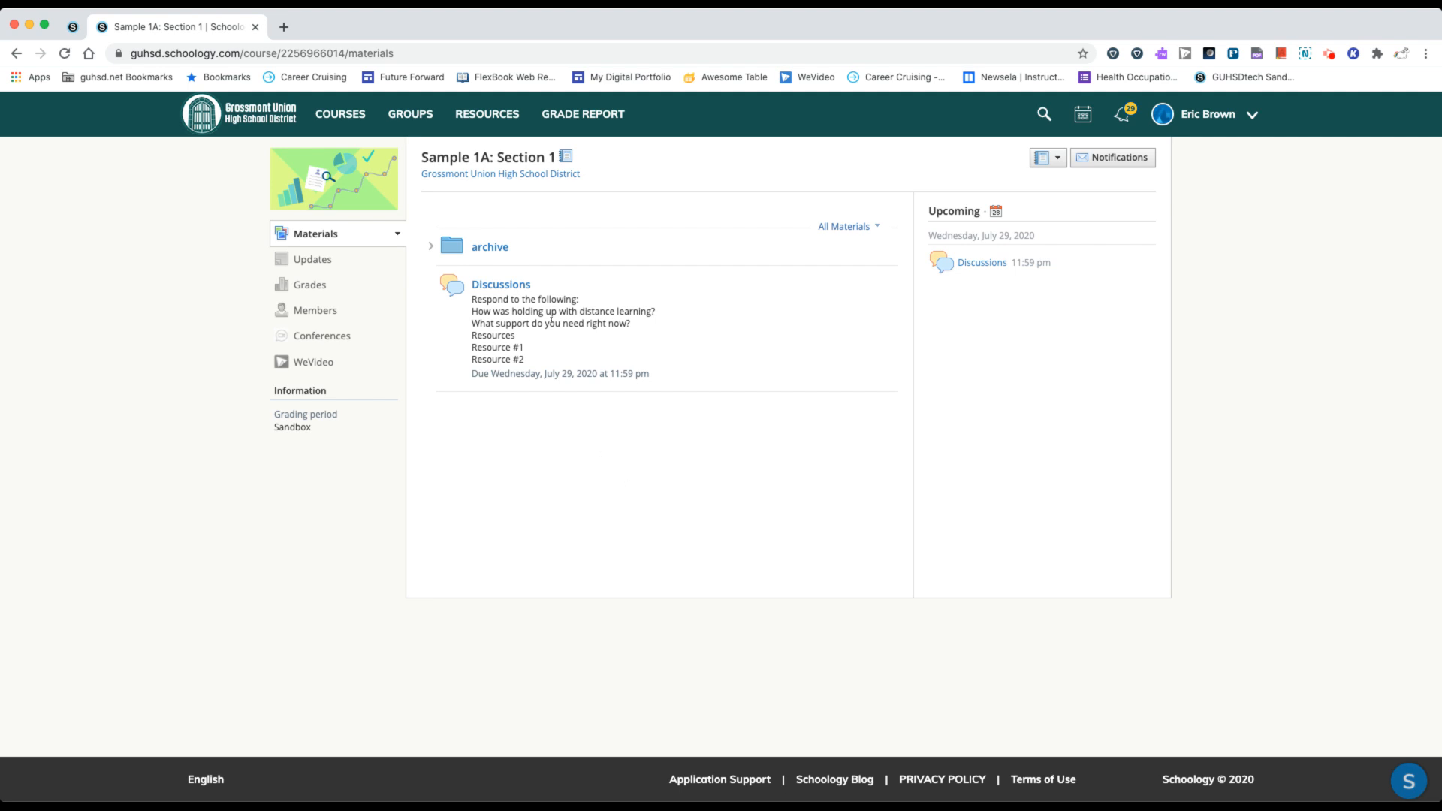
{"action": "mouse_move", "coordinate": [500, 284]}
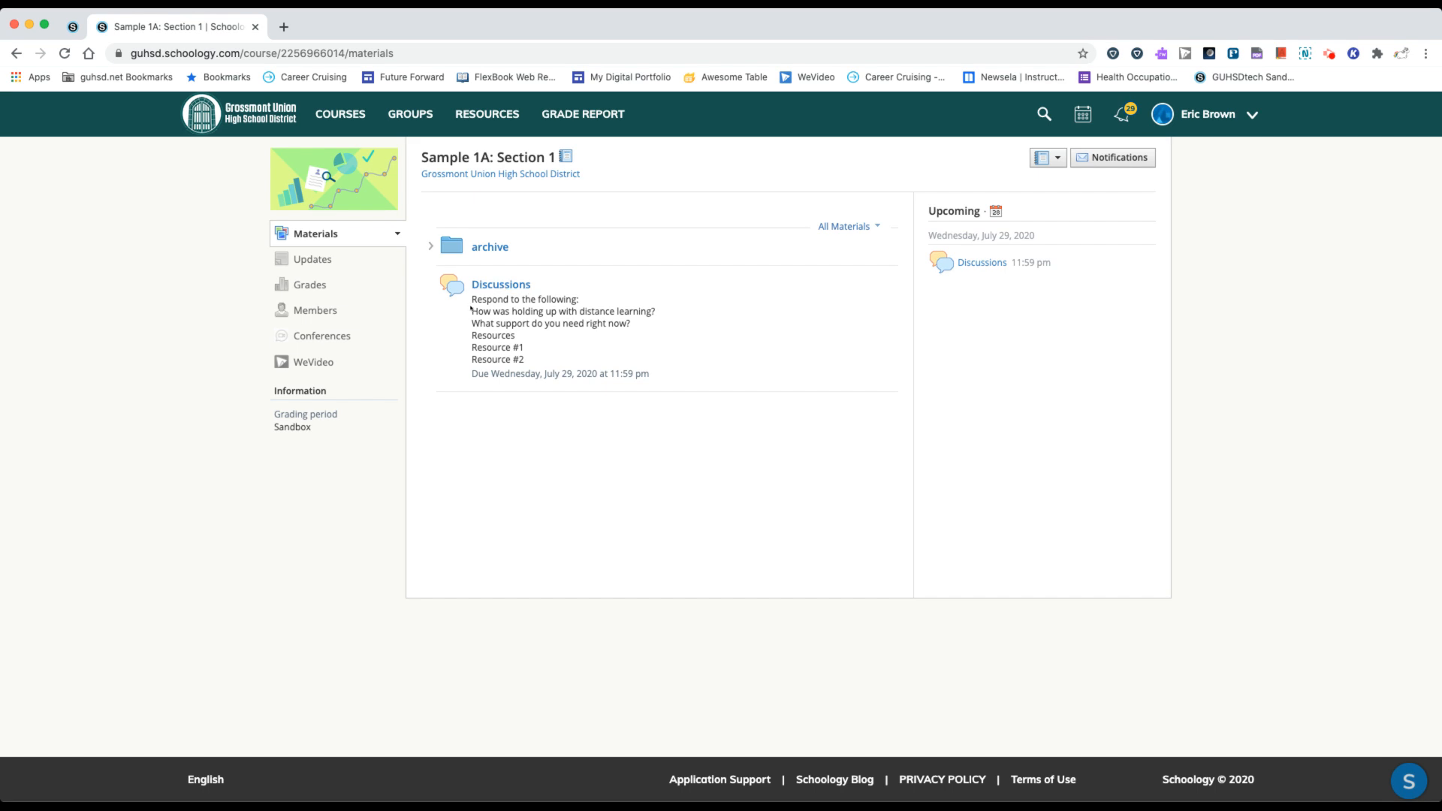
{"action": "mouse_move", "coordinate": [500, 370]}
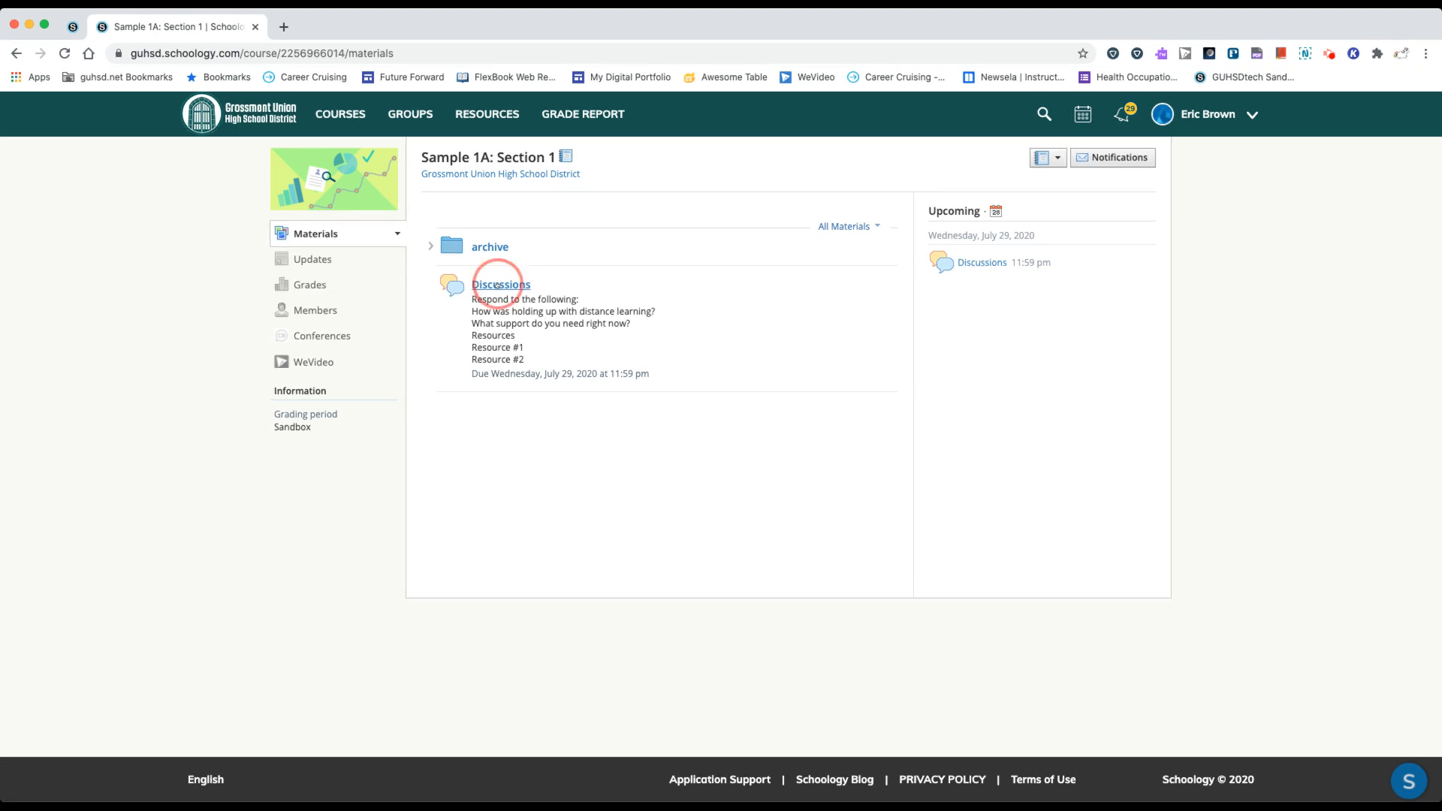
Open the Discussions assignment and review its prompt and the locked classmate post notice
{"action": "left_click", "coordinate": [500, 284]}
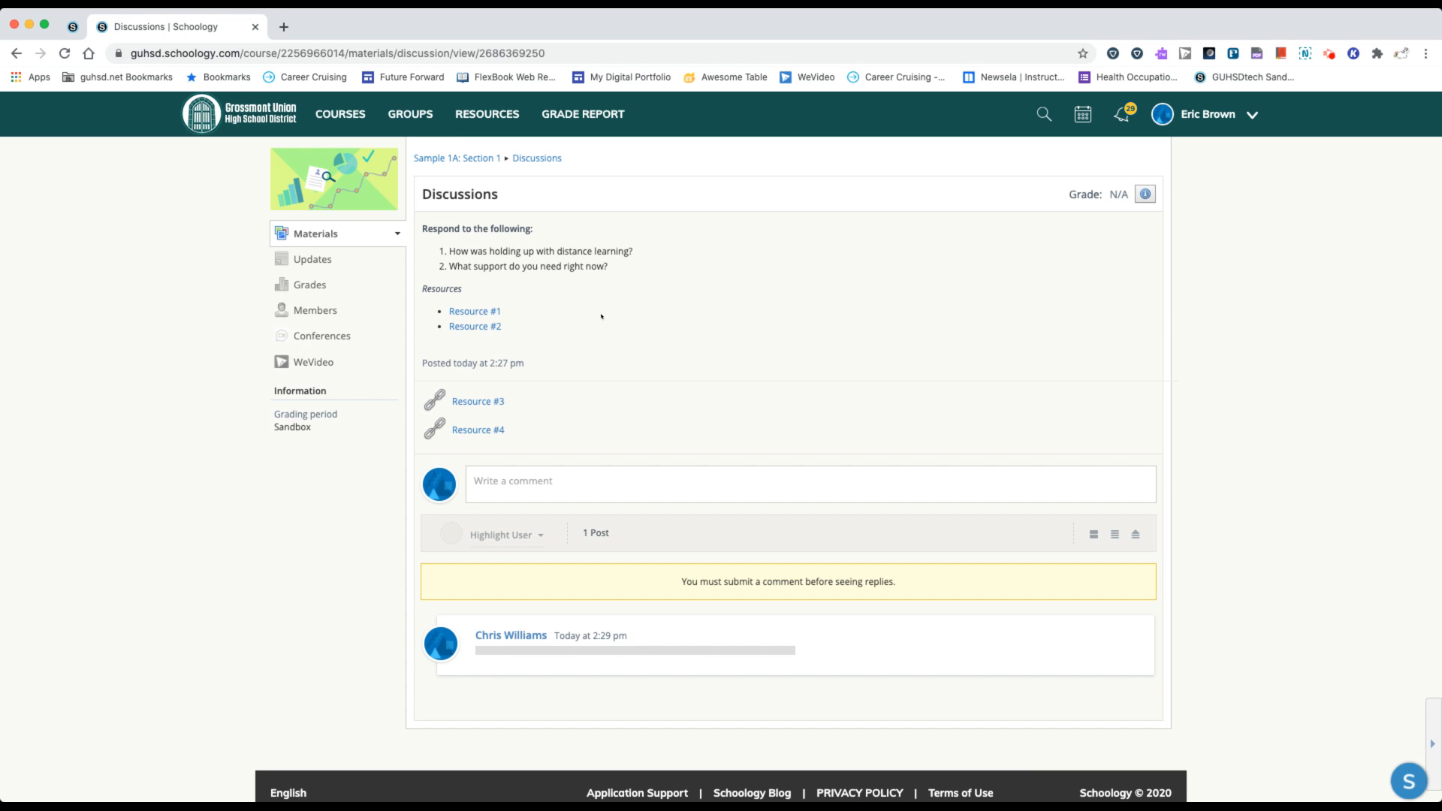
{"action": "mouse_move", "coordinate": [425, 229]}
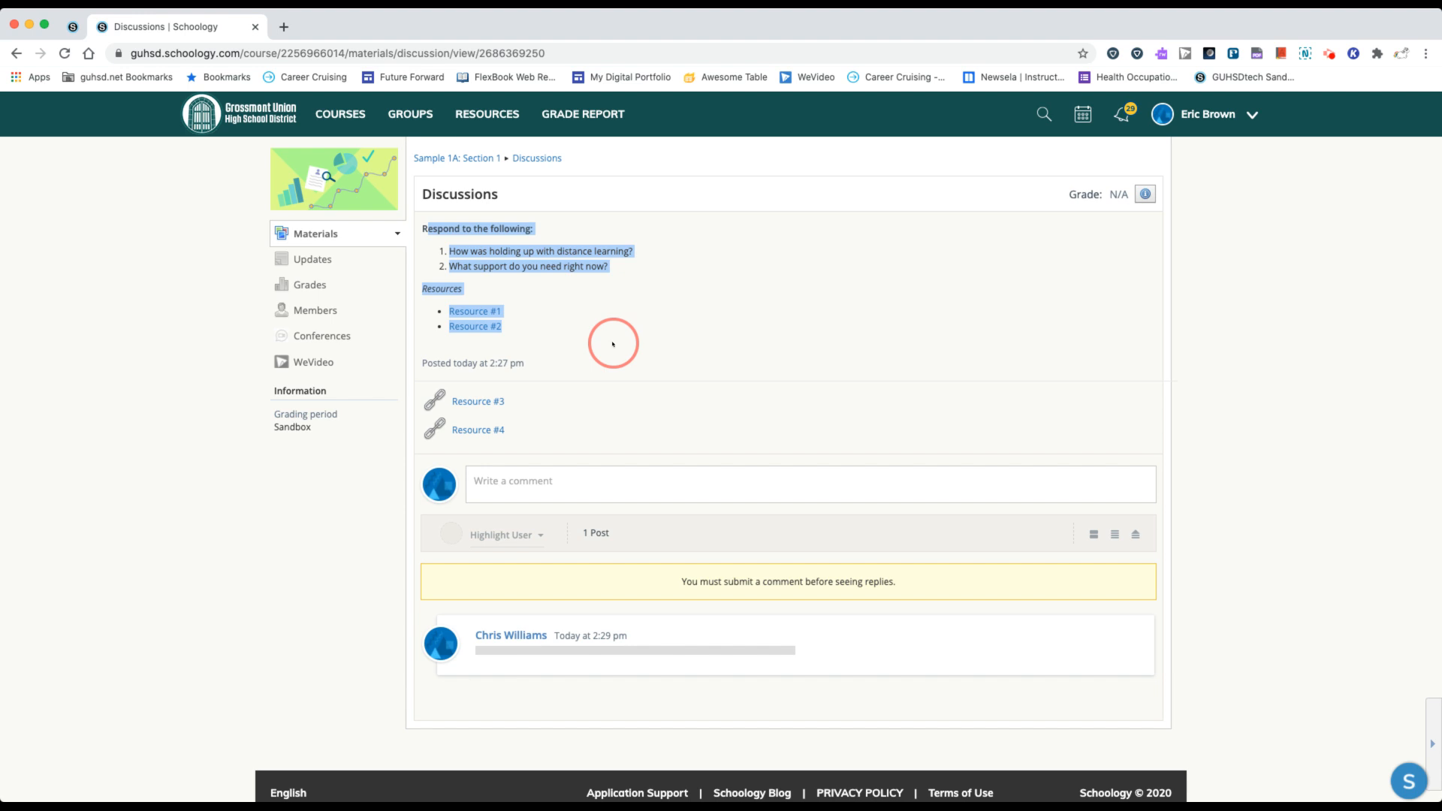
{"action": "left_click", "coordinate": [611, 362]}
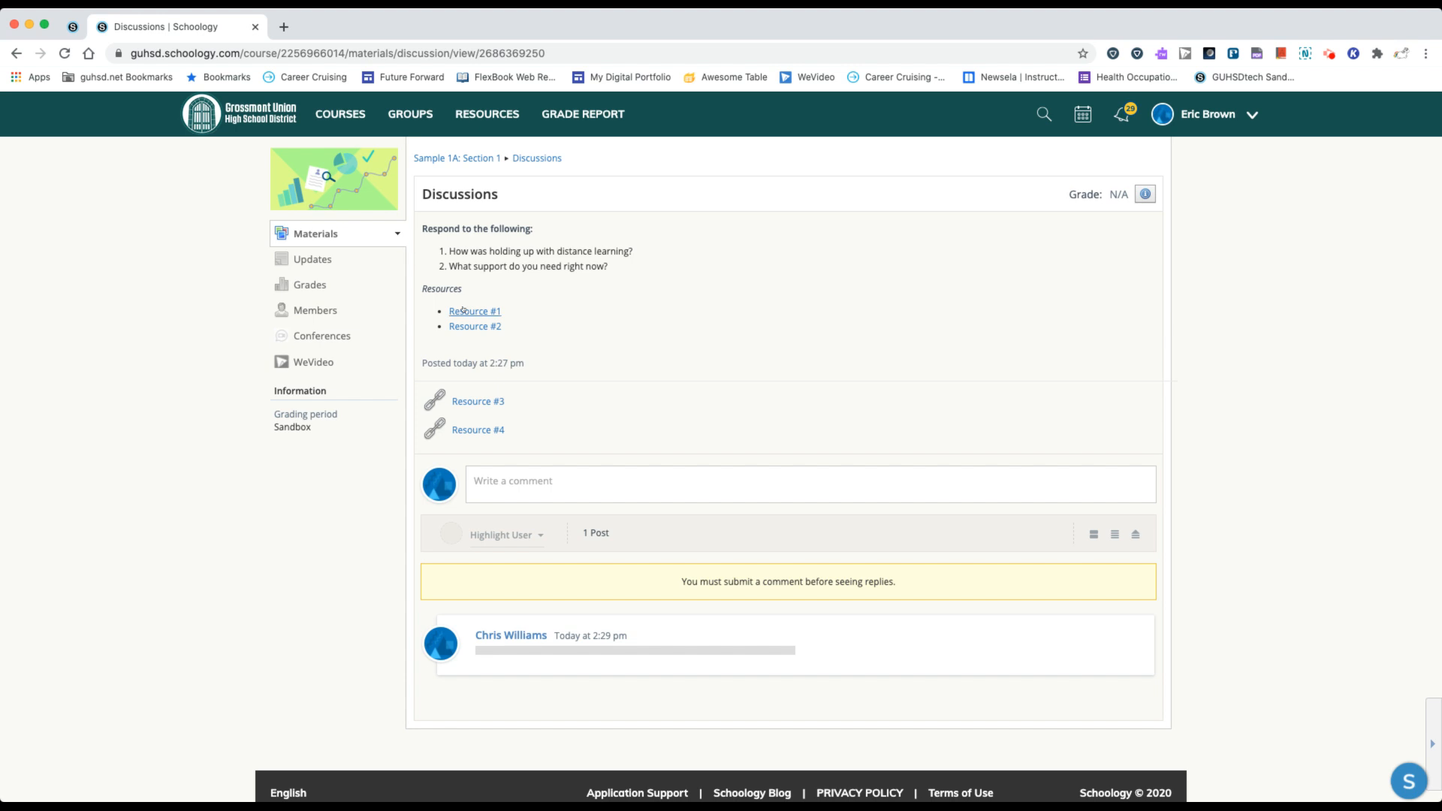
{"action": "mouse_move", "coordinate": [485, 352]}
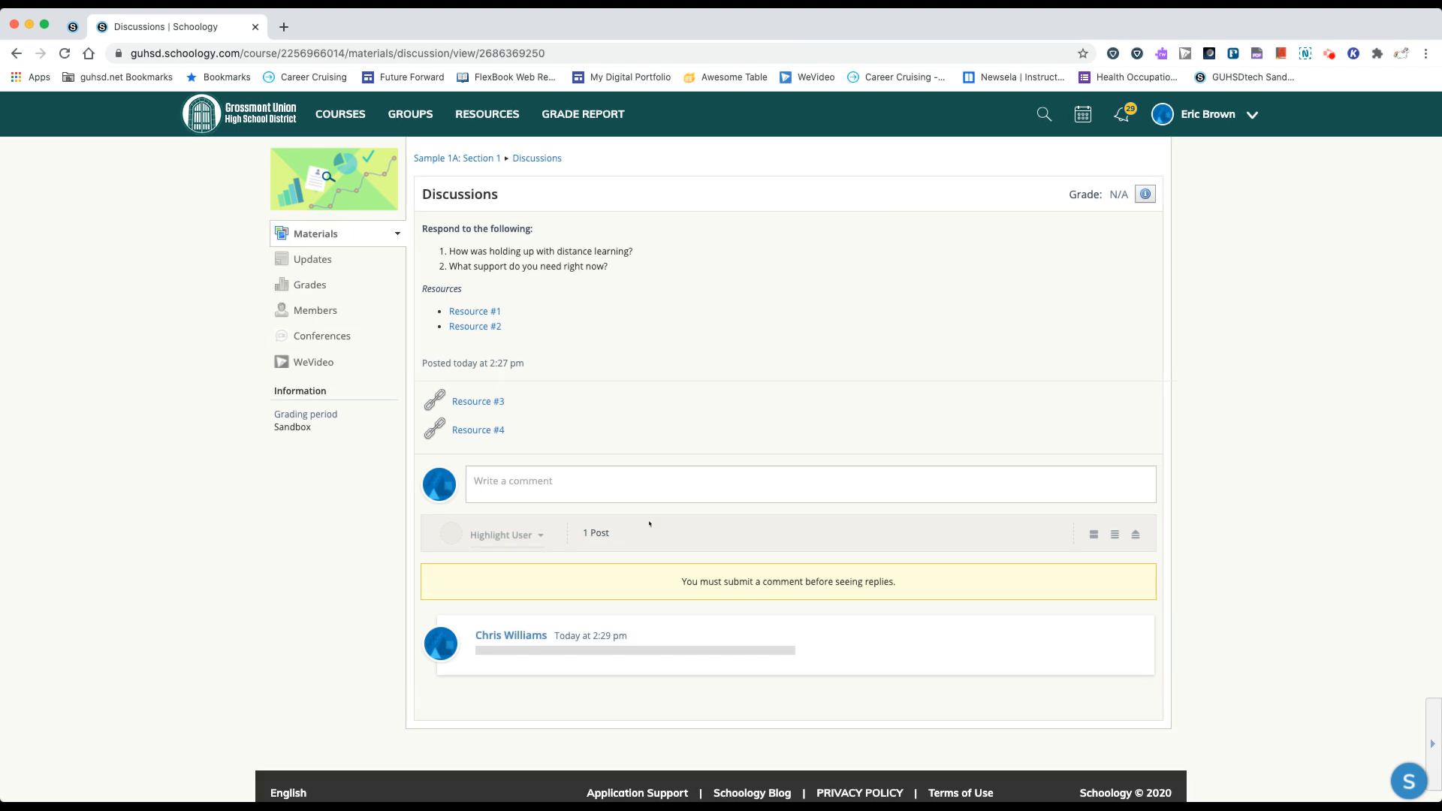
{"action": "mouse_move", "coordinate": [1066, 536]}
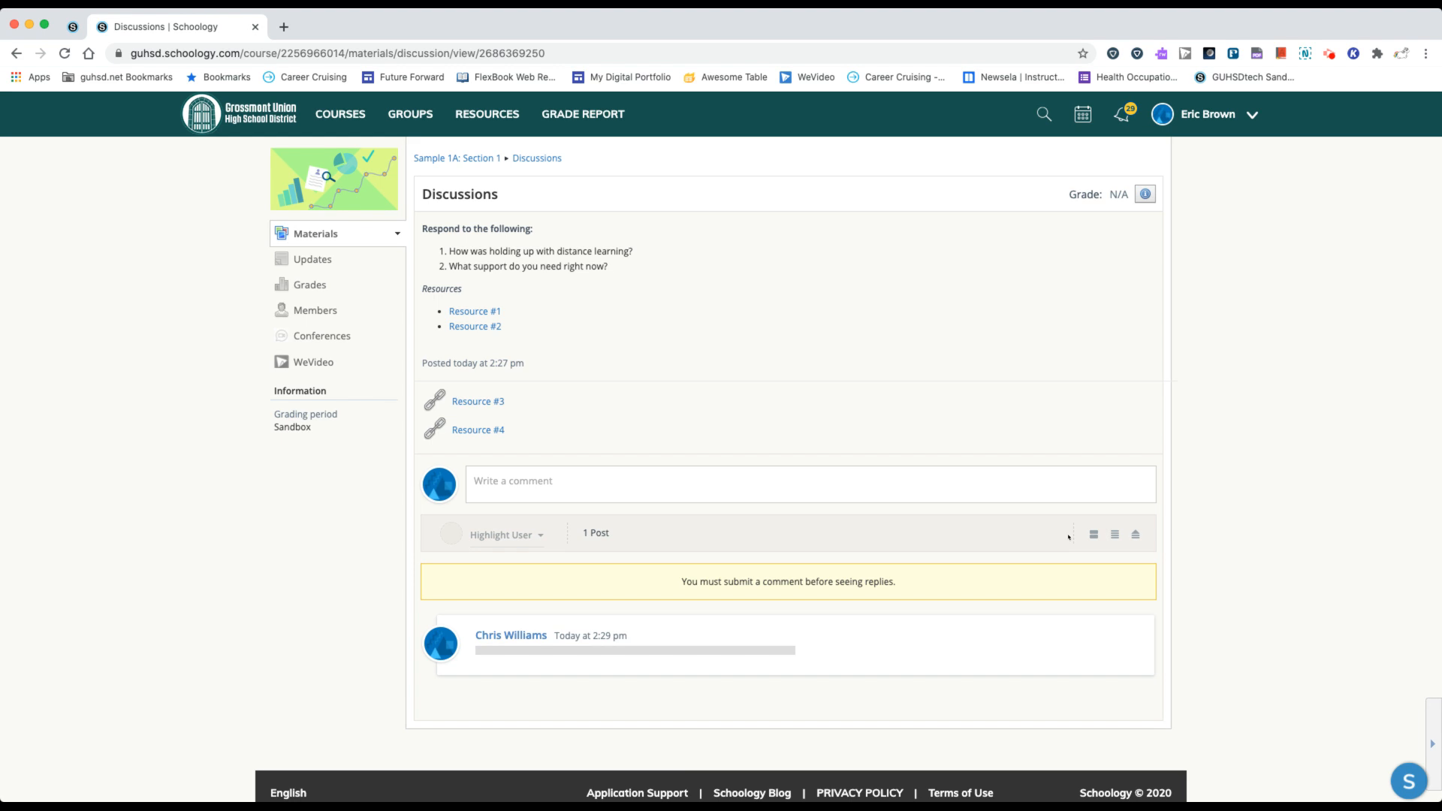
{"action": "mouse_move", "coordinate": [1093, 534]}
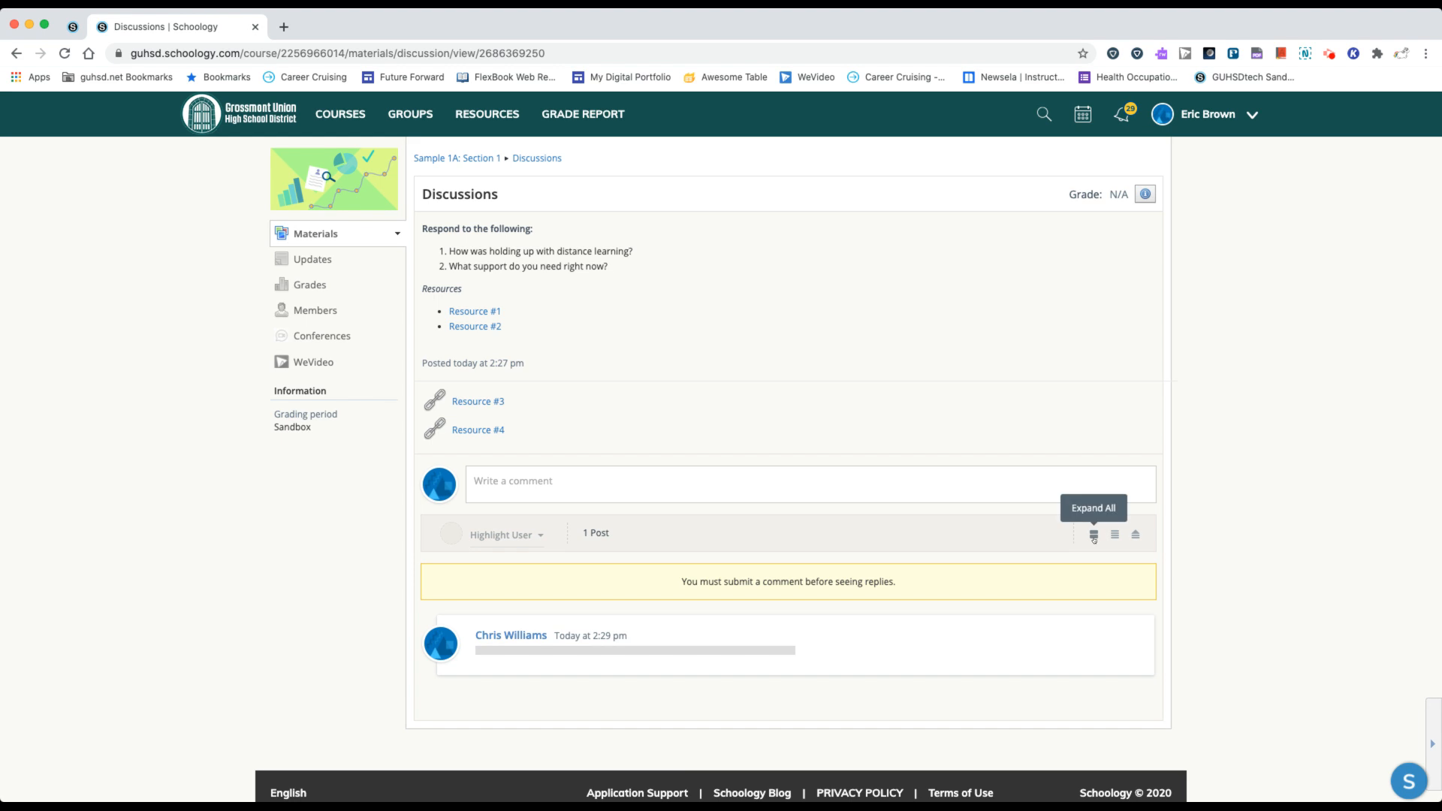
{"action": "mouse_move", "coordinate": [1072, 549]}
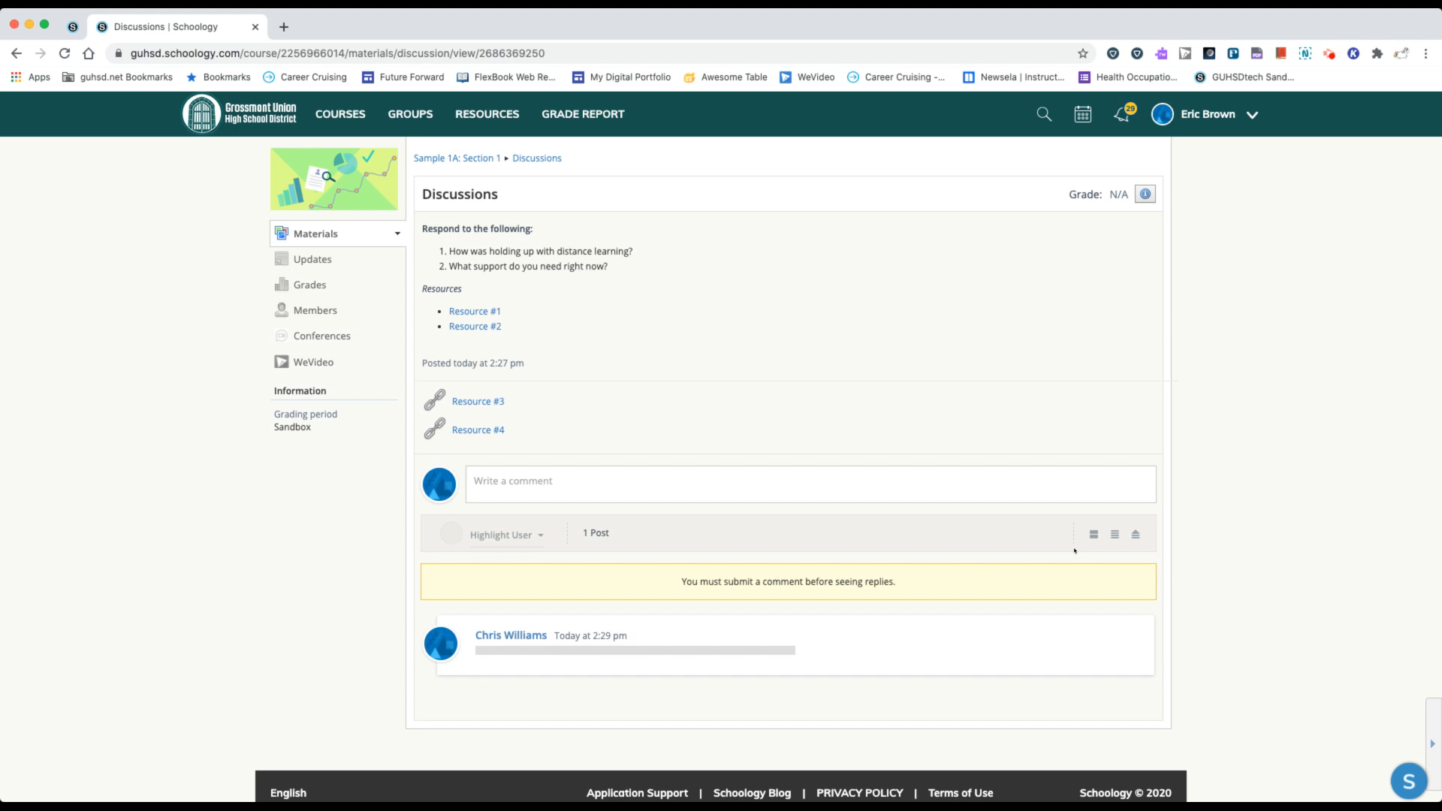
{"action": "mouse_move", "coordinate": [1135, 535]}
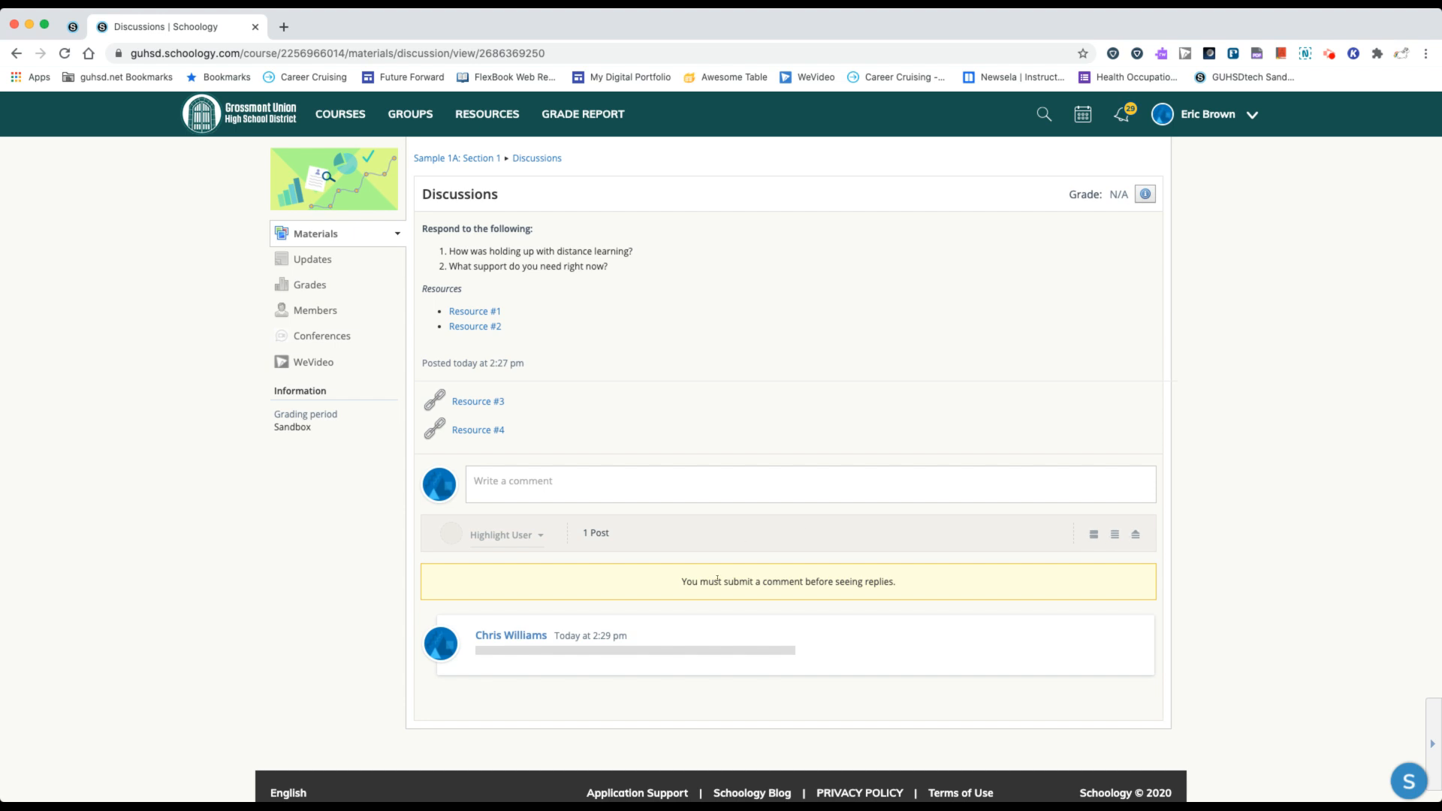
{"action": "triple_click", "coordinate": [787, 581]}
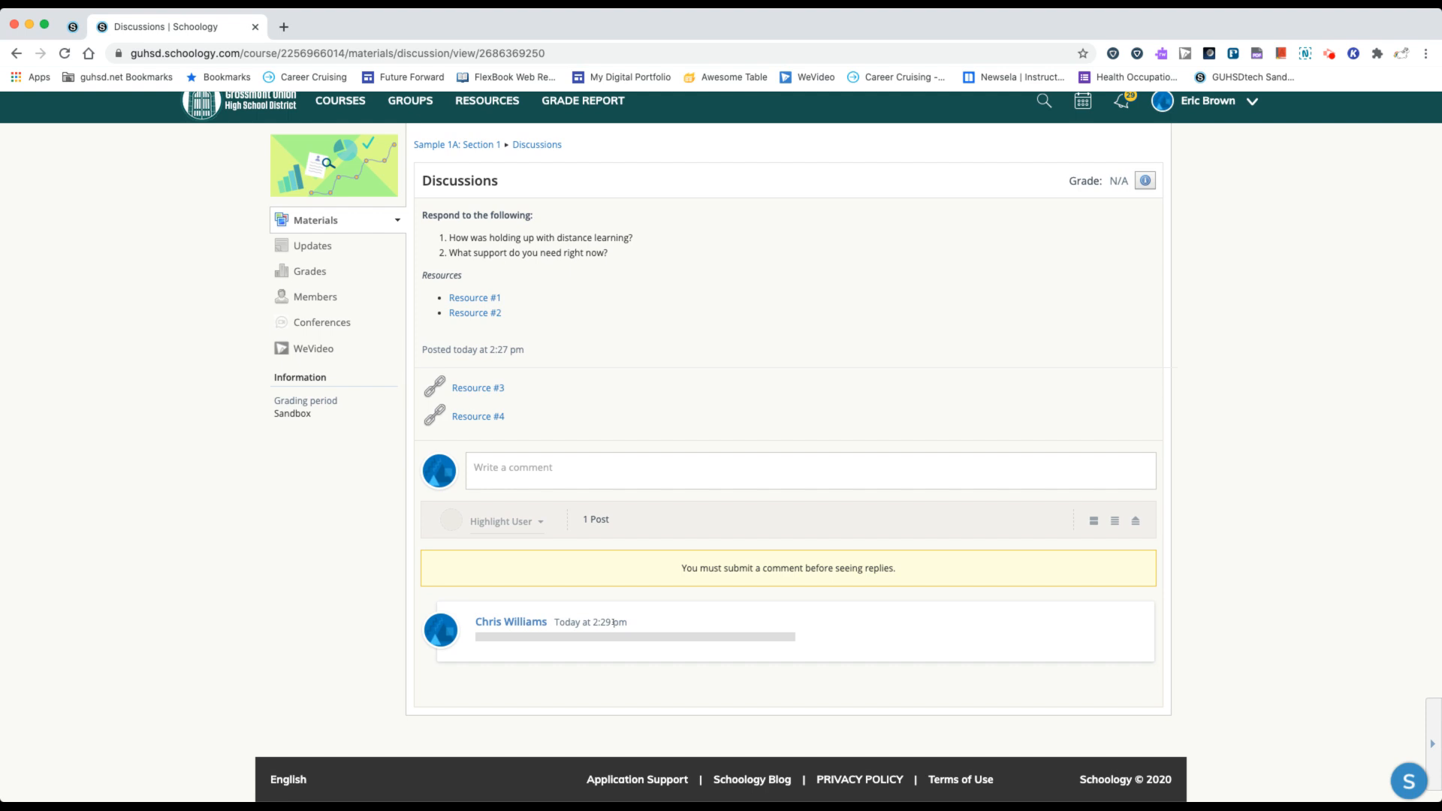
{"action": "mouse_move", "coordinate": [762, 636]}
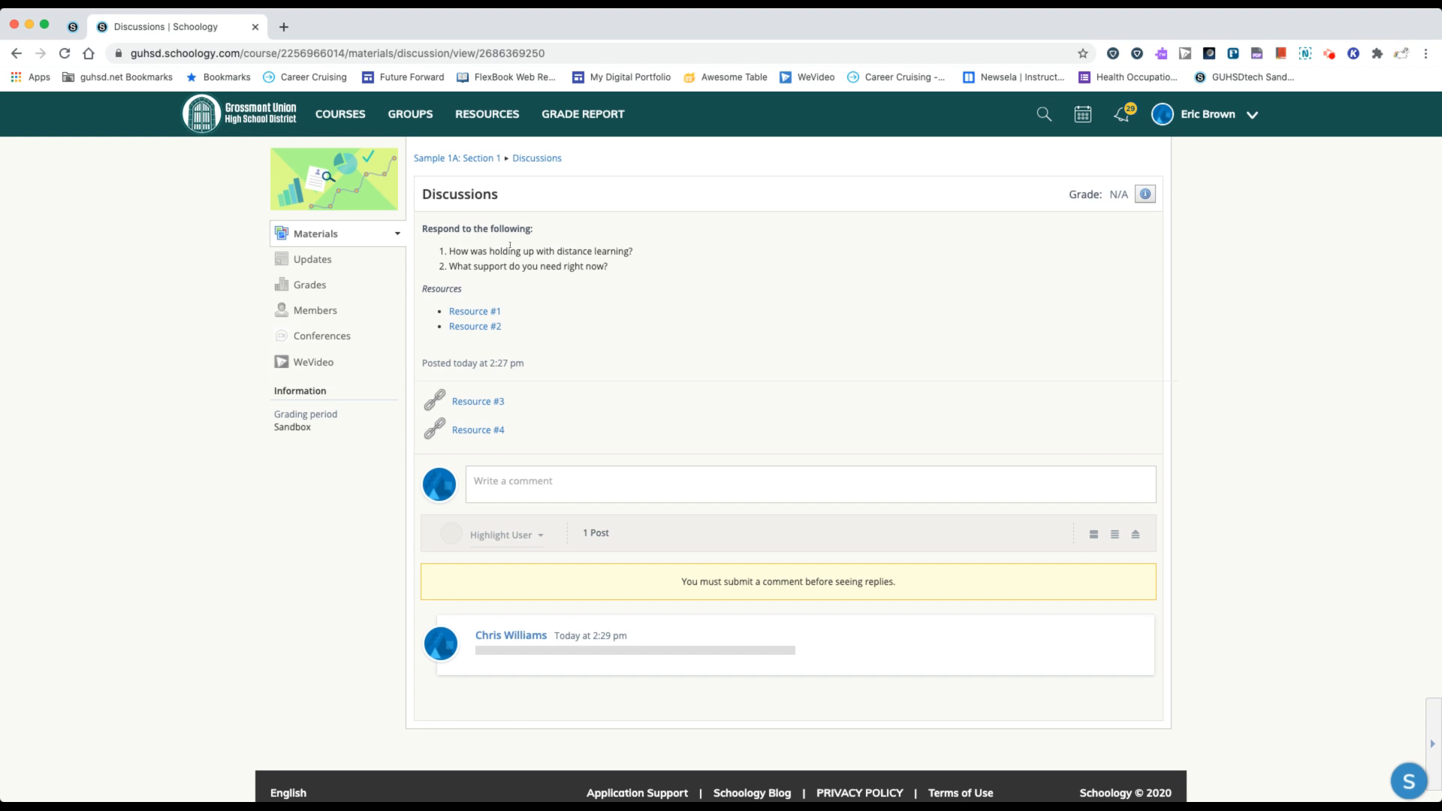
{"action": "mouse_move", "coordinate": [475, 311]}
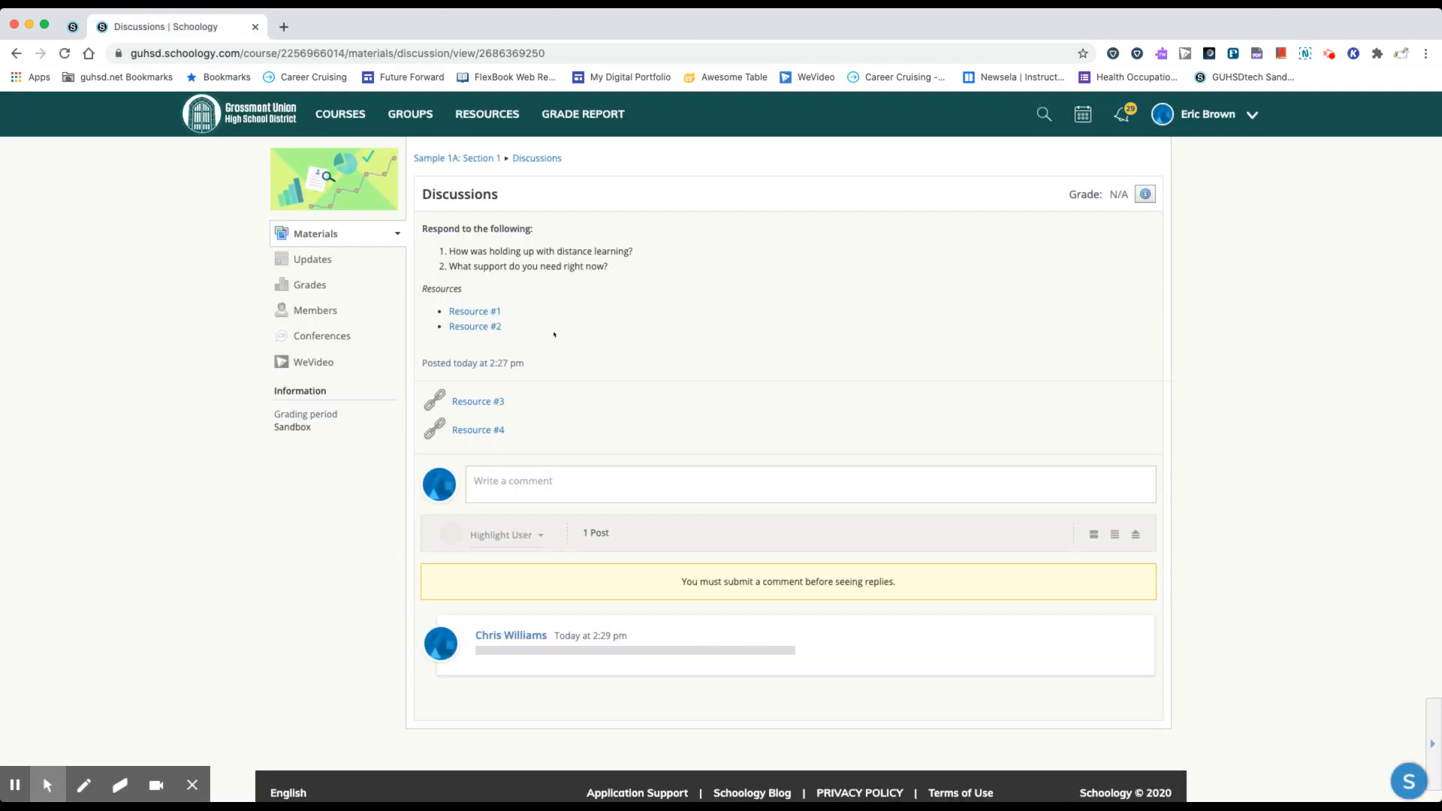
{"action": "mouse_move", "coordinate": [475, 326]}
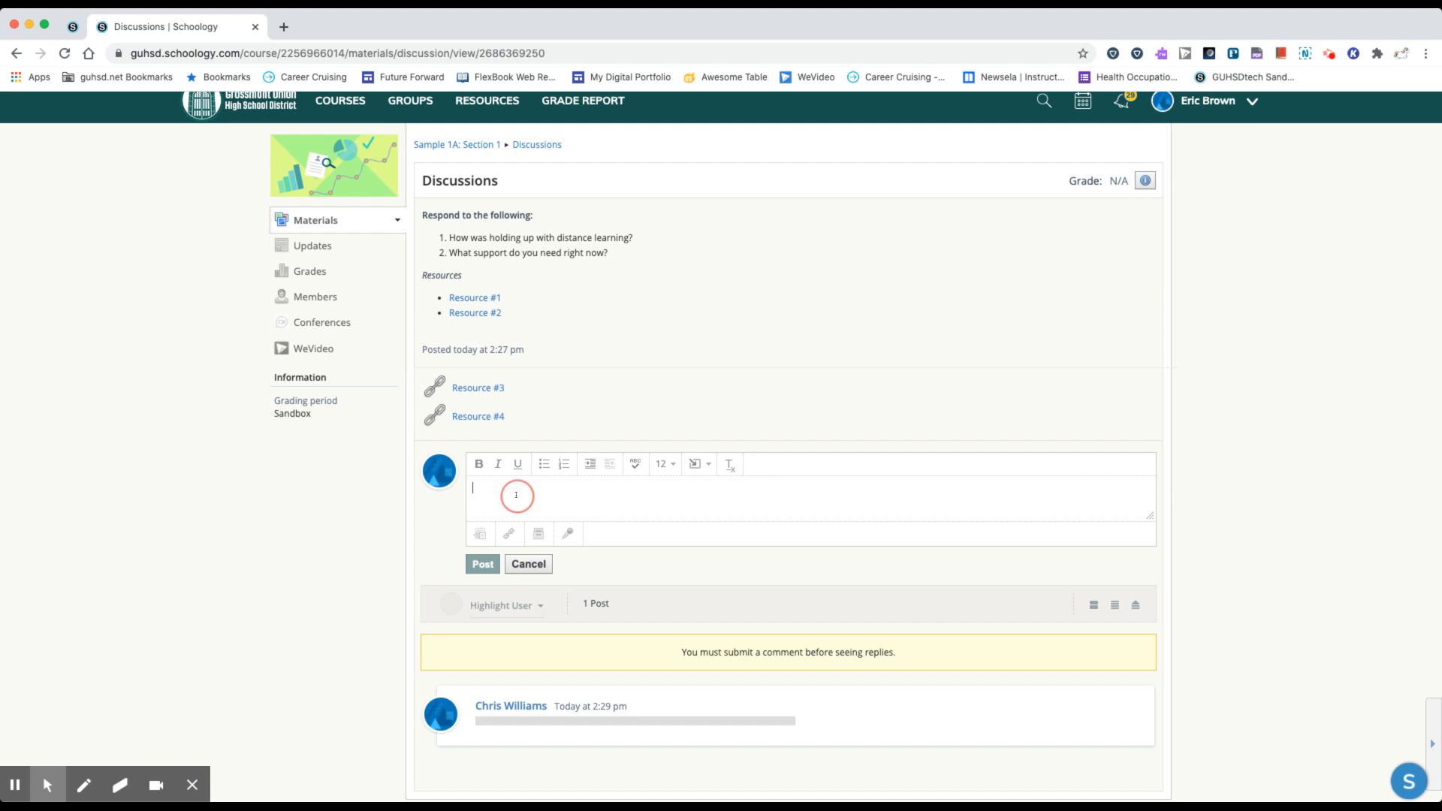
{"action": "mouse_move", "coordinate": [516, 464]}
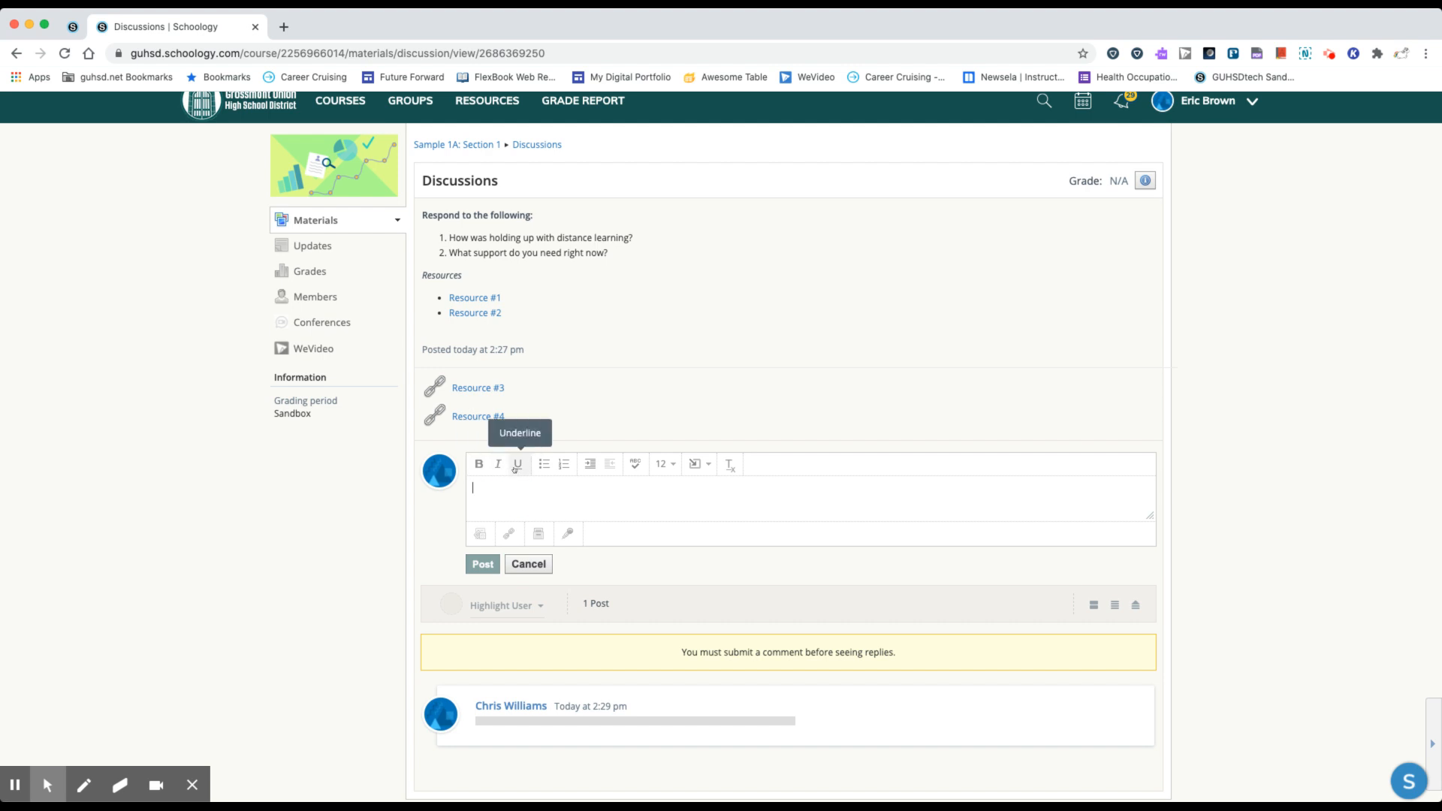
{"action": "mouse_move", "coordinate": [497, 464]}
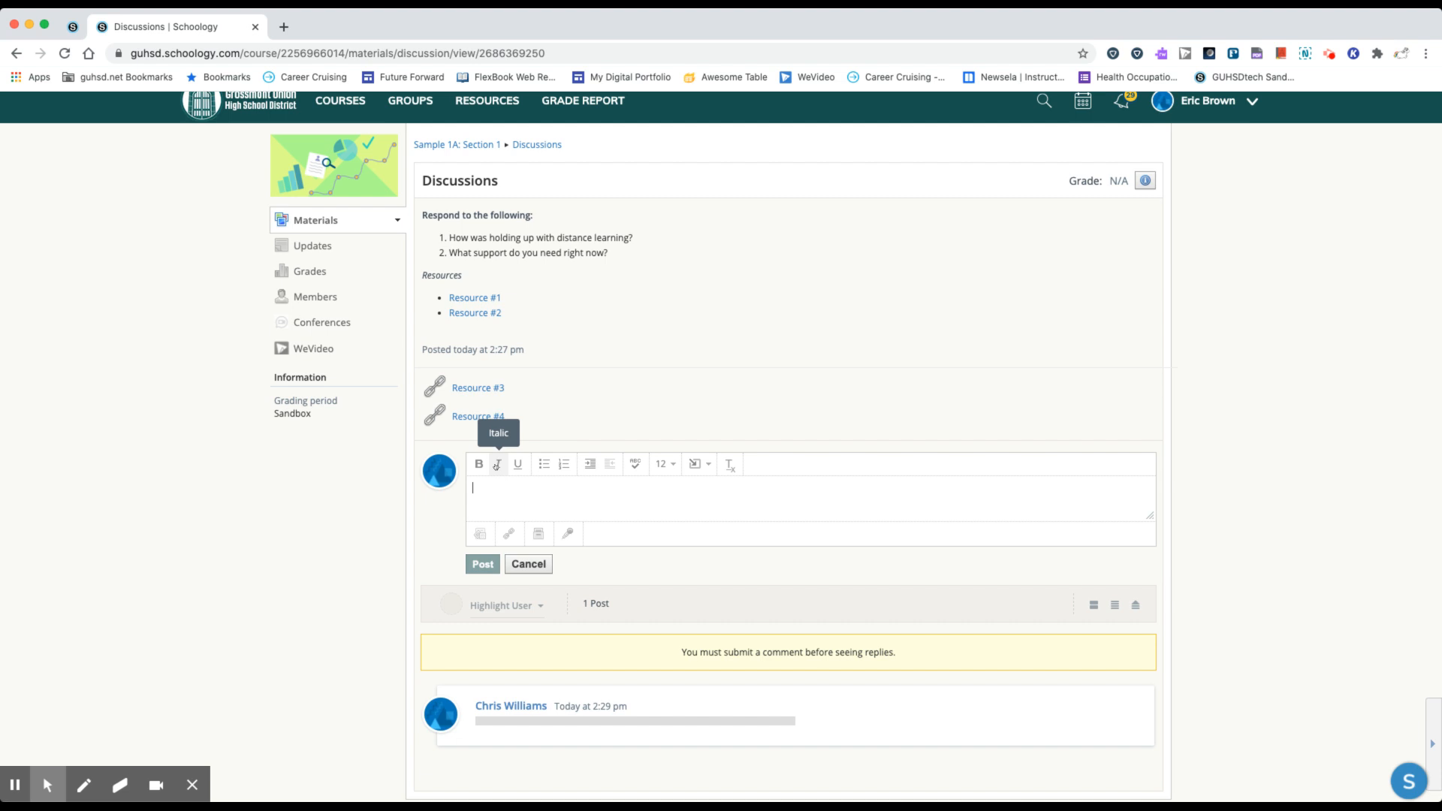
{"action": "mouse_move", "coordinate": [564, 464]}
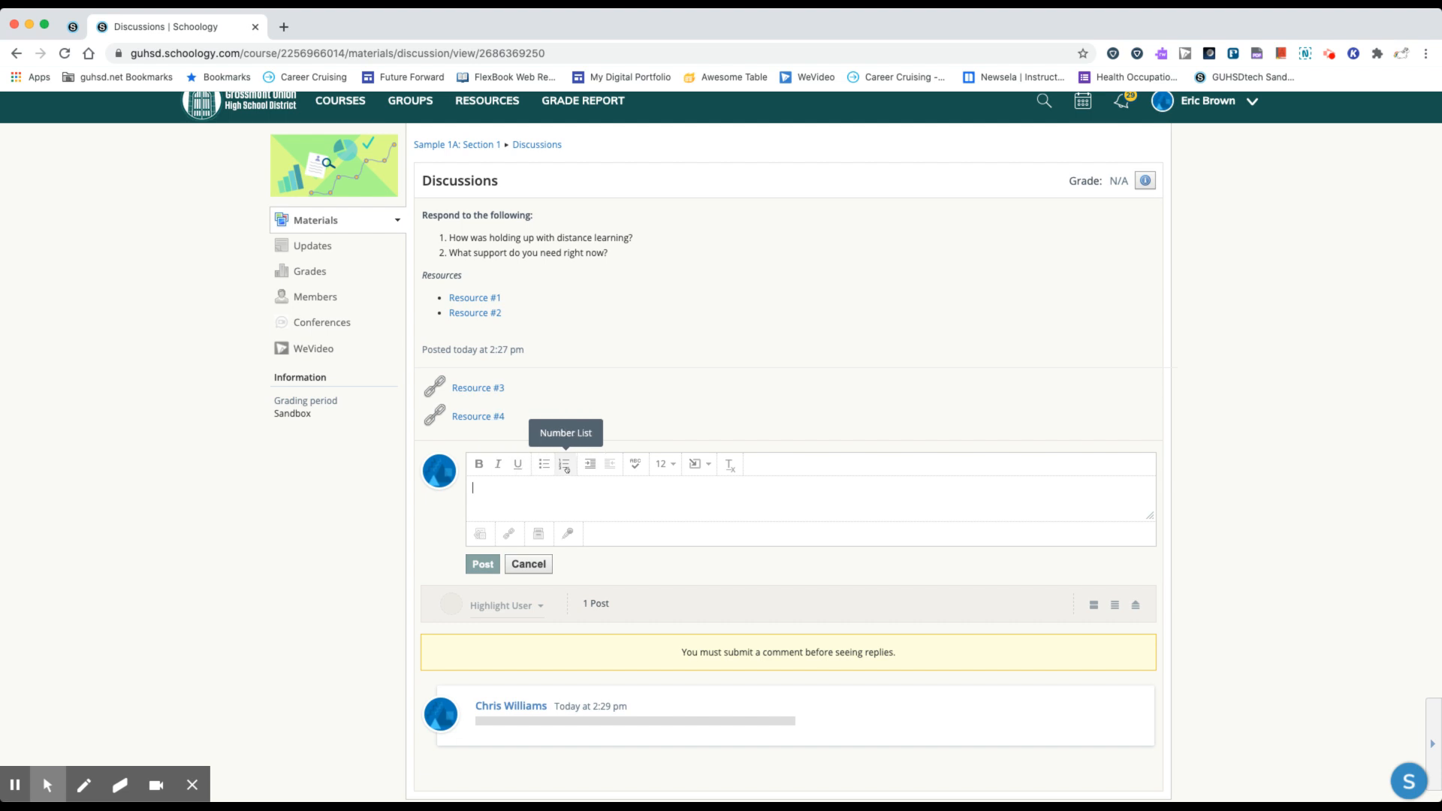
{"action": "mouse_move", "coordinate": [636, 464]}
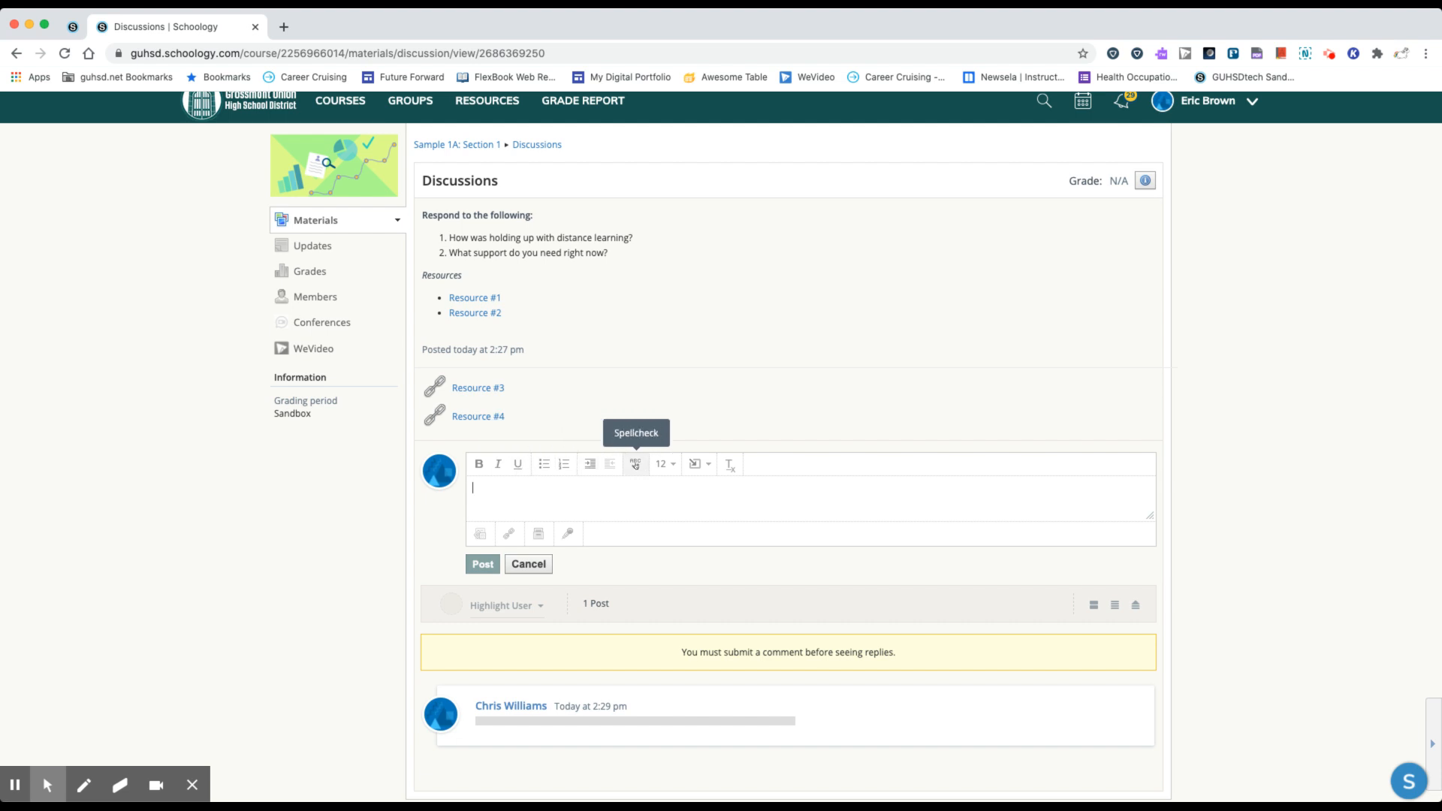
{"action": "mouse_move", "coordinate": [666, 464]}
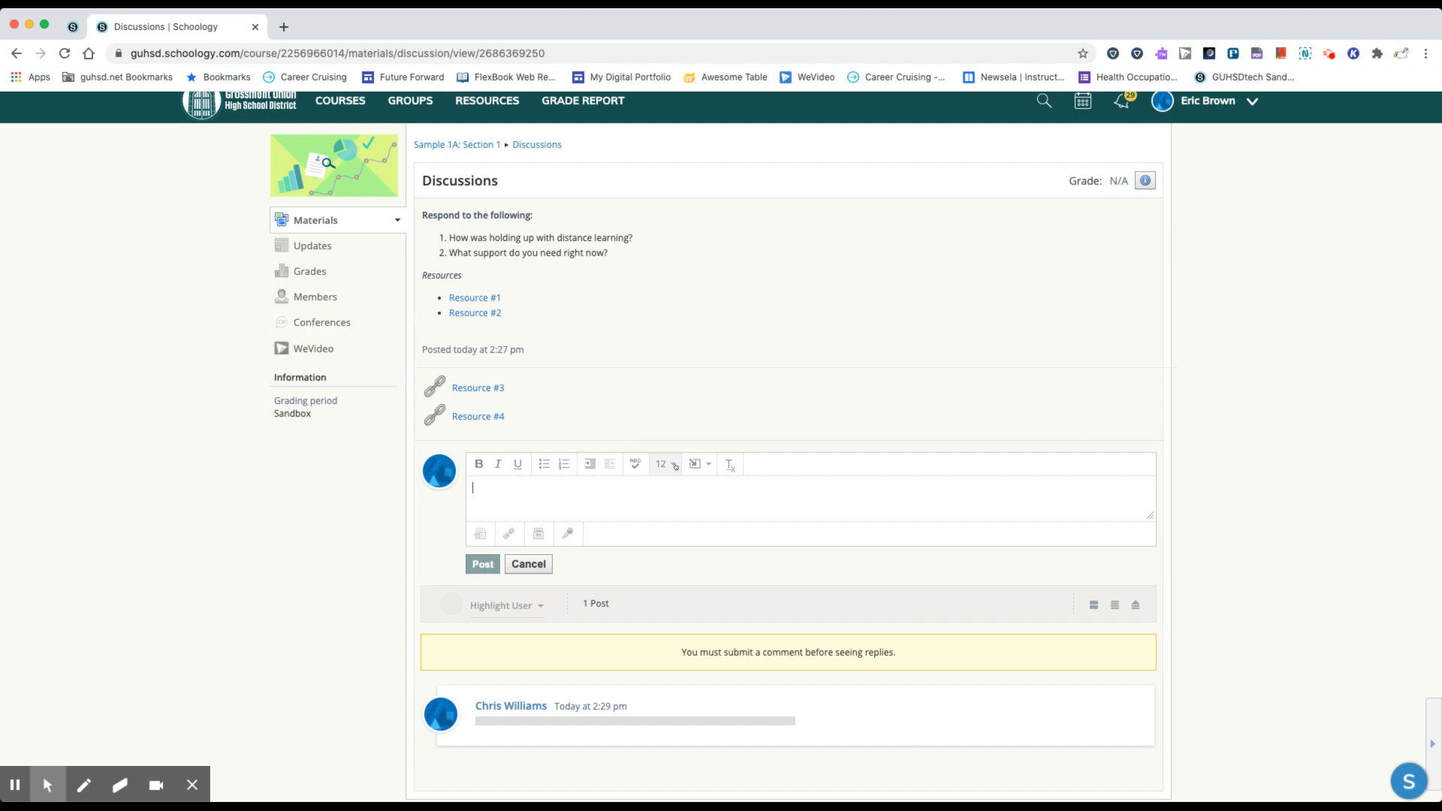
{"action": "left_click", "coordinate": [698, 464]}
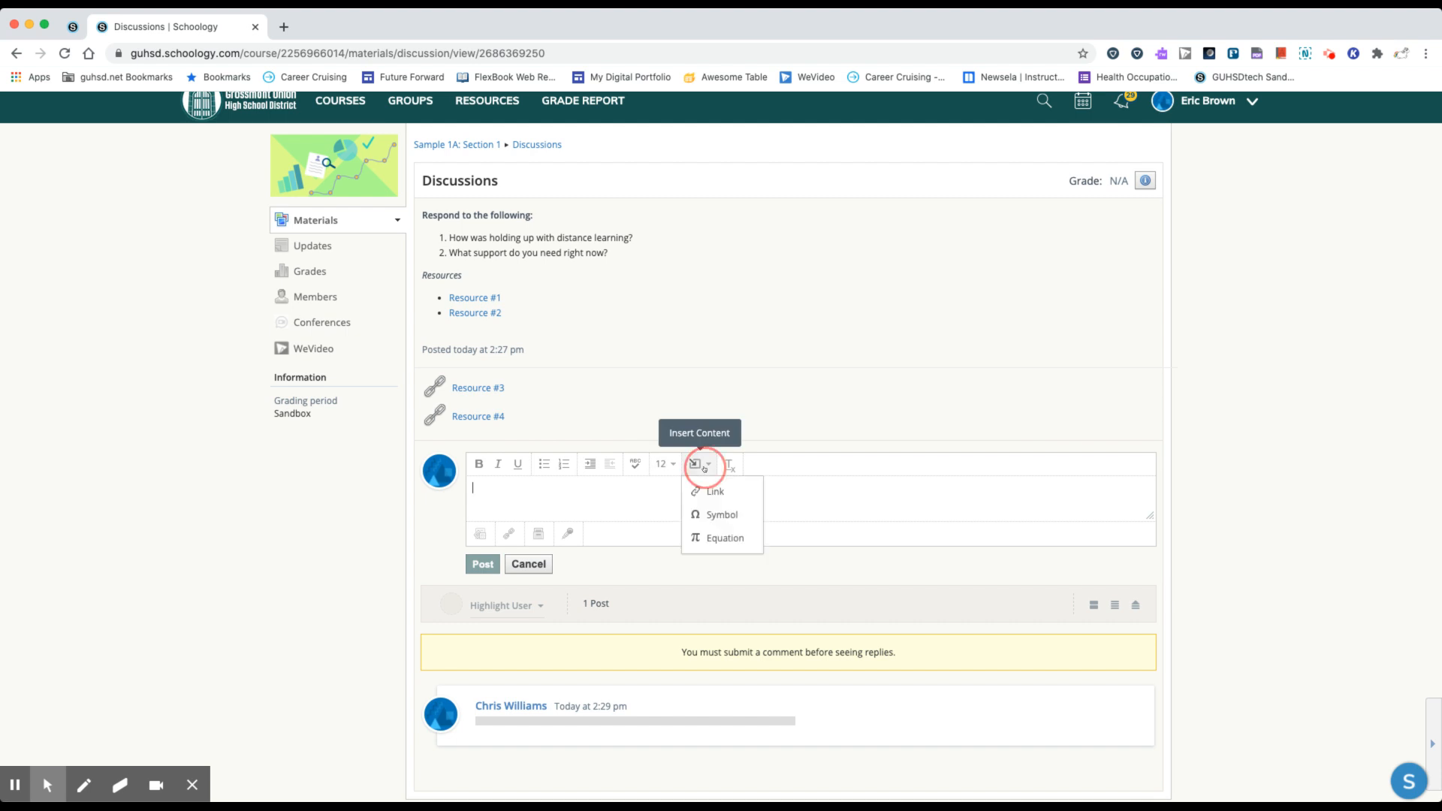
{"action": "mouse_move", "coordinate": [715, 489]}
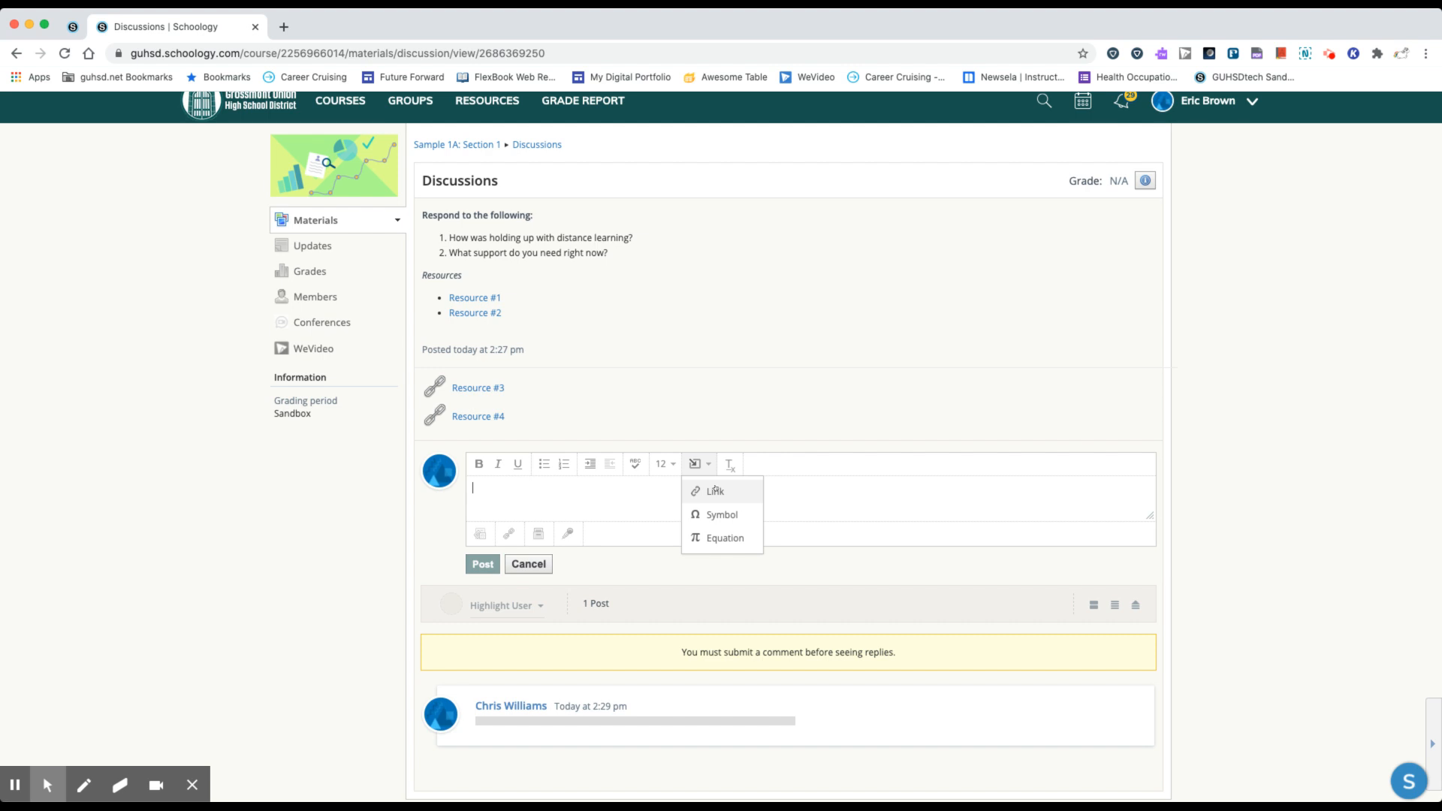
{"action": "mouse_move", "coordinate": [723, 514]}
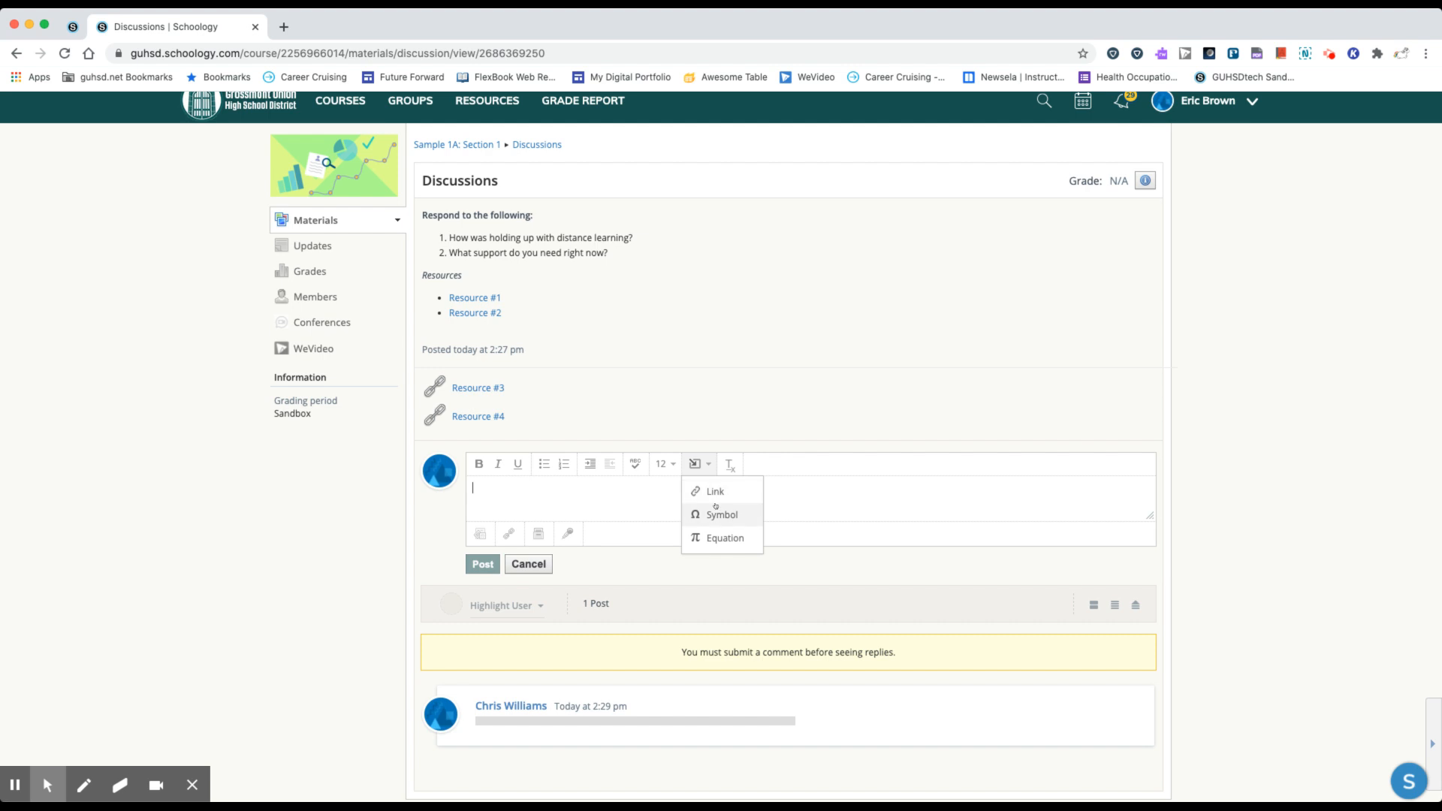
{"action": "mouse_move", "coordinate": [724, 538]}
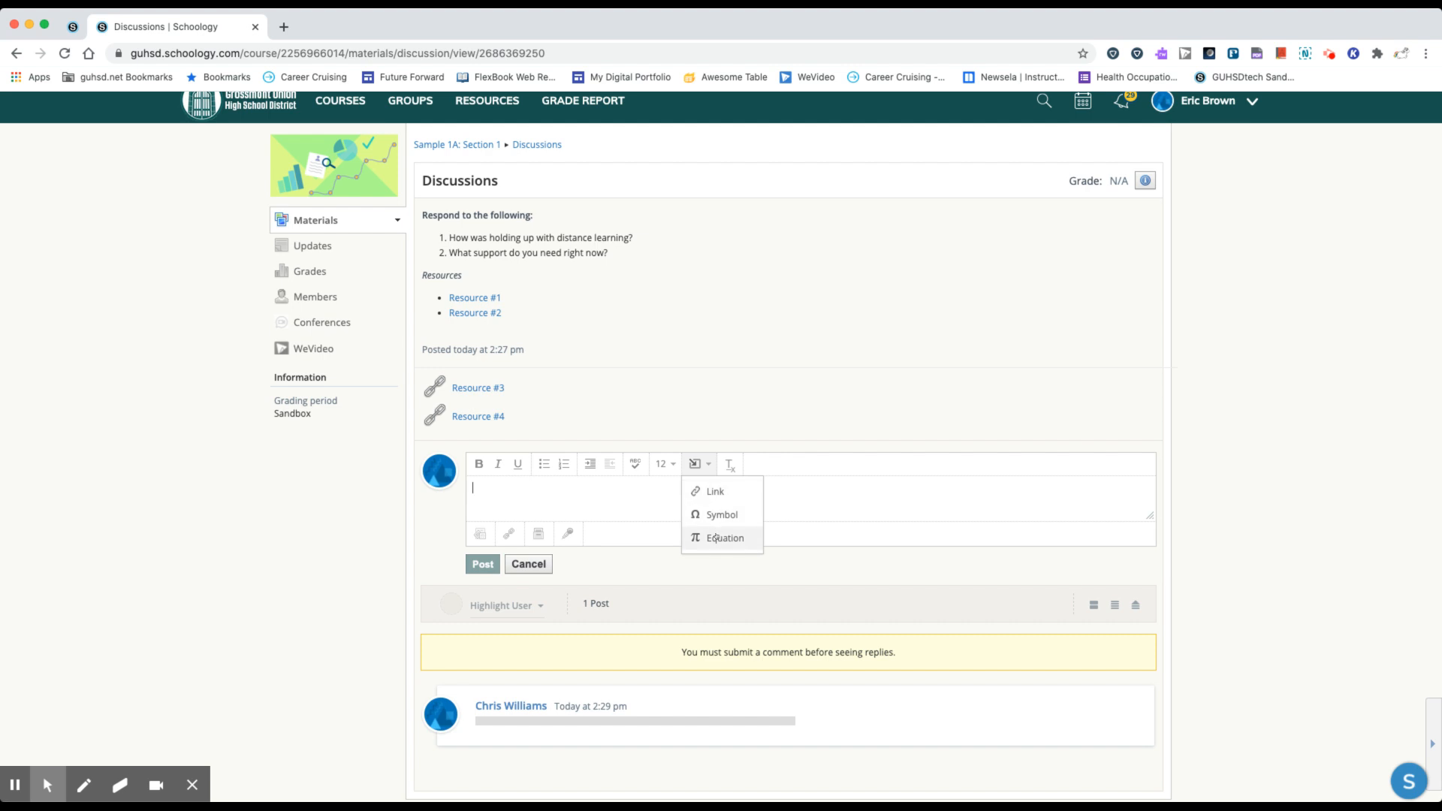
{"action": "mouse_move", "coordinate": [628, 495]}
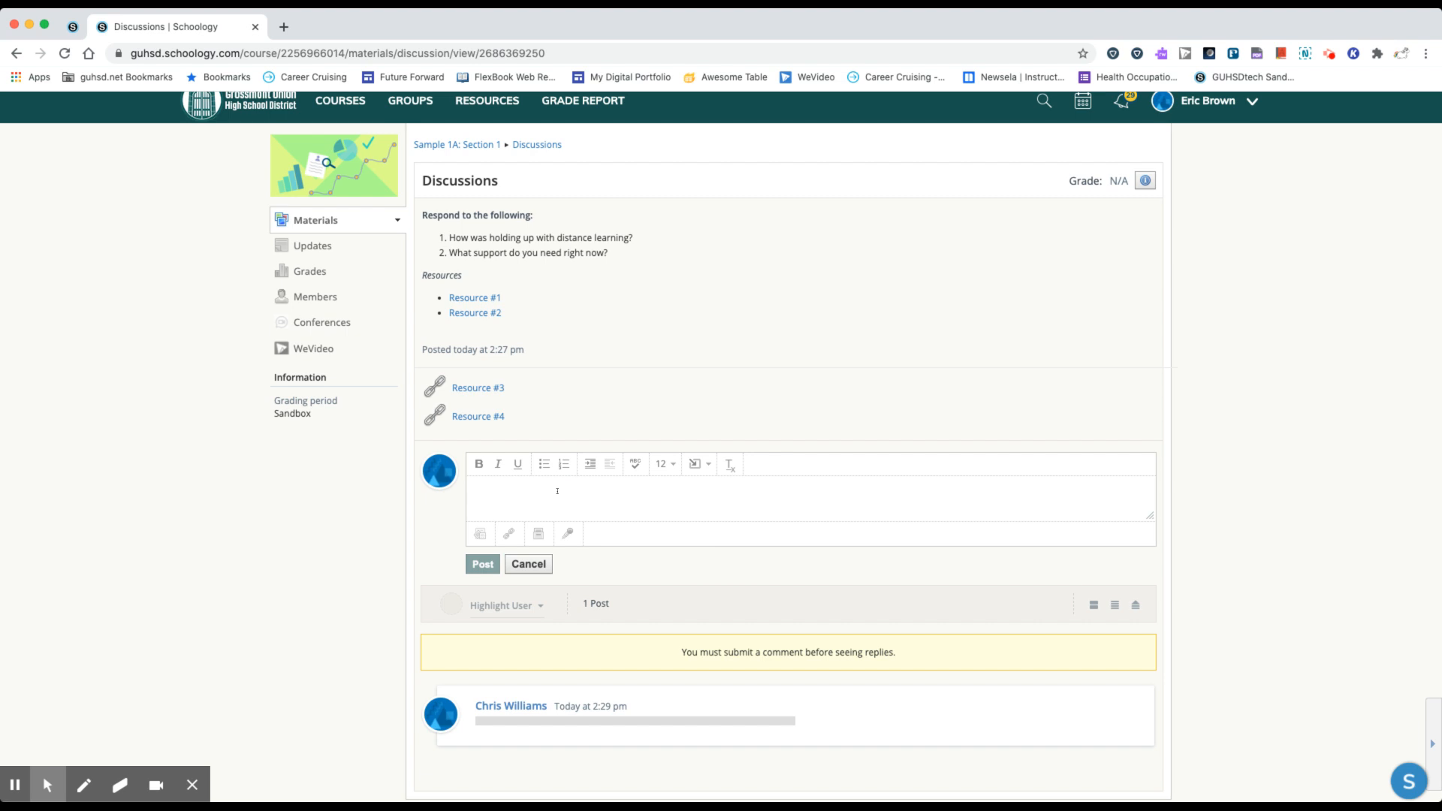
Draft the comment 'Written response.' and dismiss the link attachment dialog without adding one
{"action": "type", "text": "Written"}
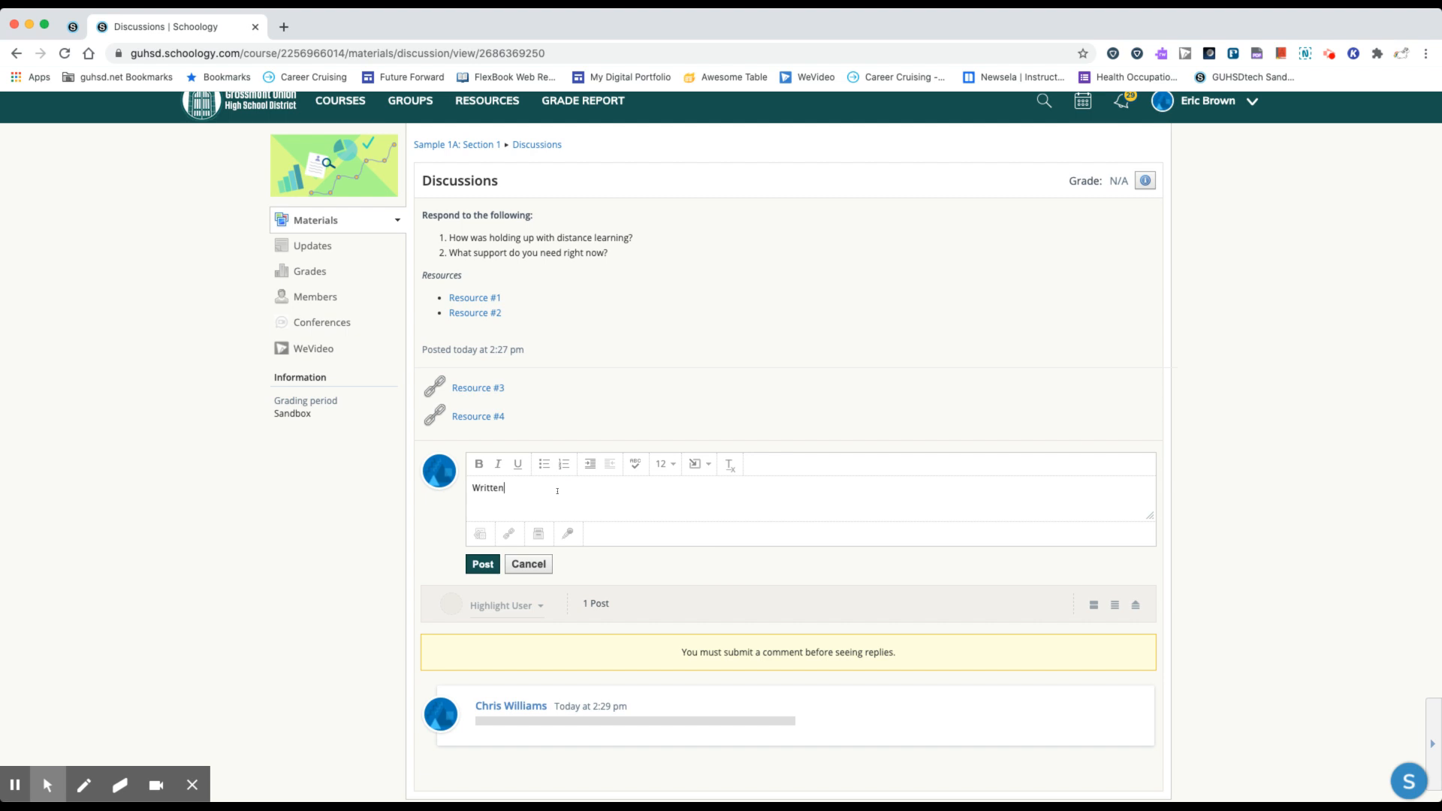
{"action": "type", "text": "response."}
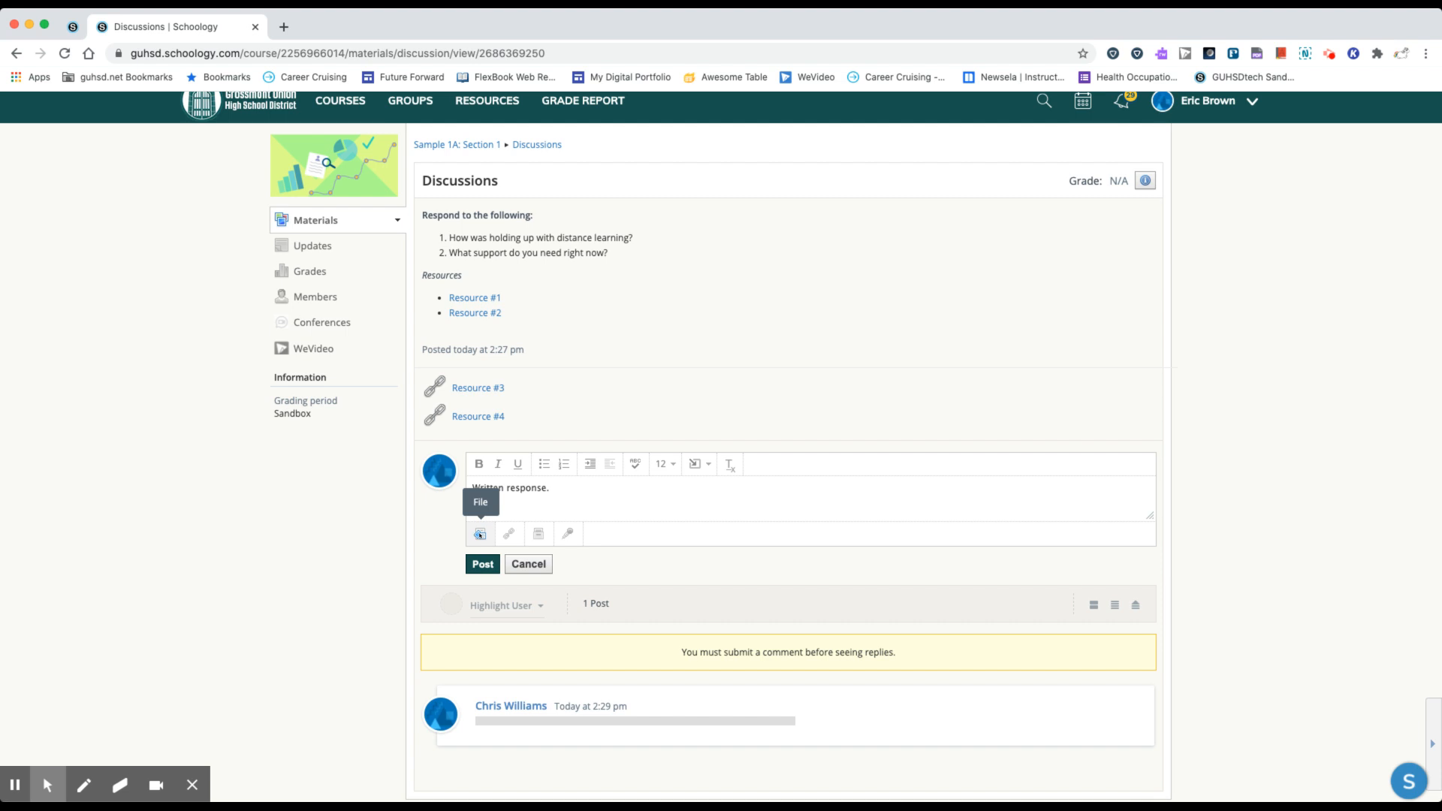
{"action": "mouse_move", "coordinate": [569, 503]}
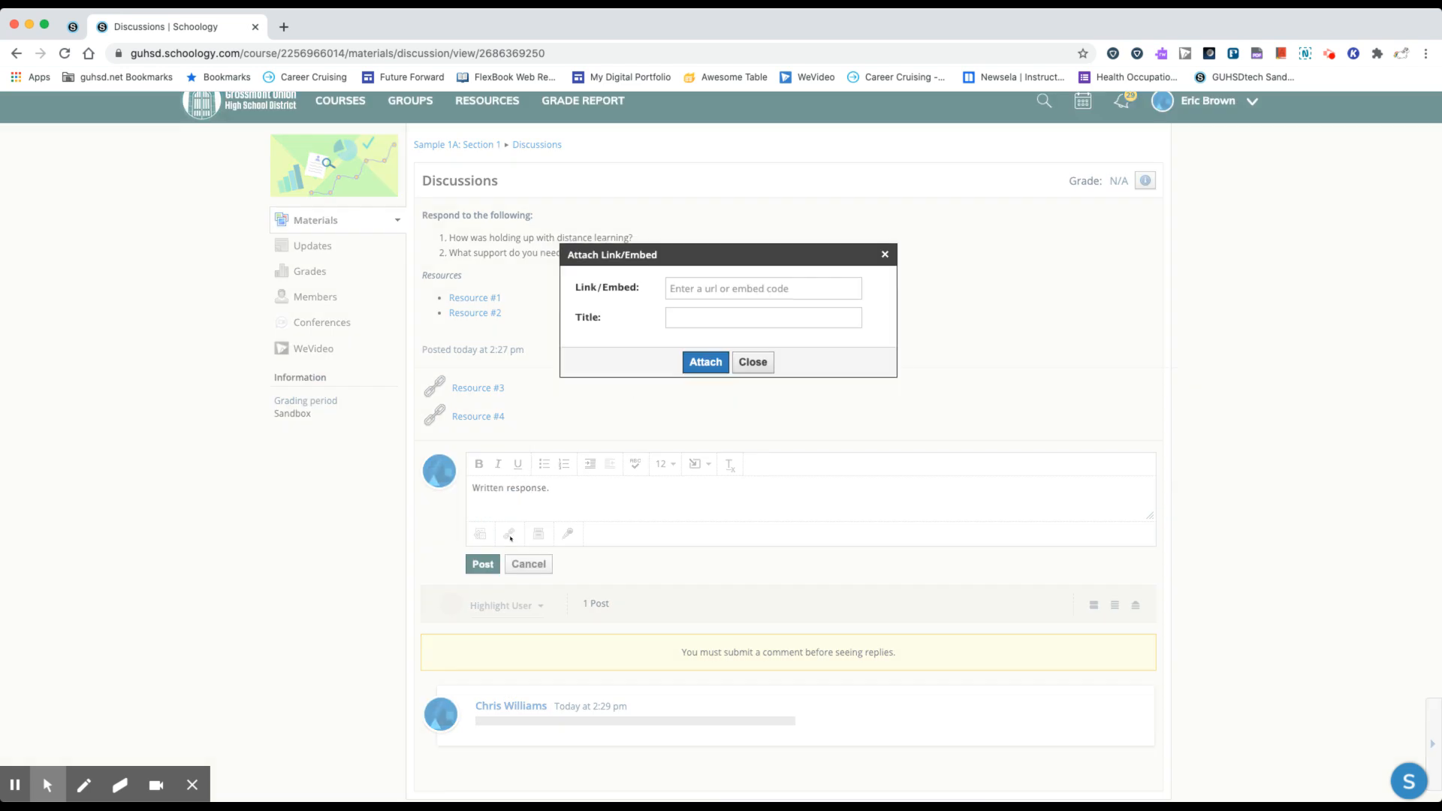
{"action": "left_click", "coordinate": [763, 317]}
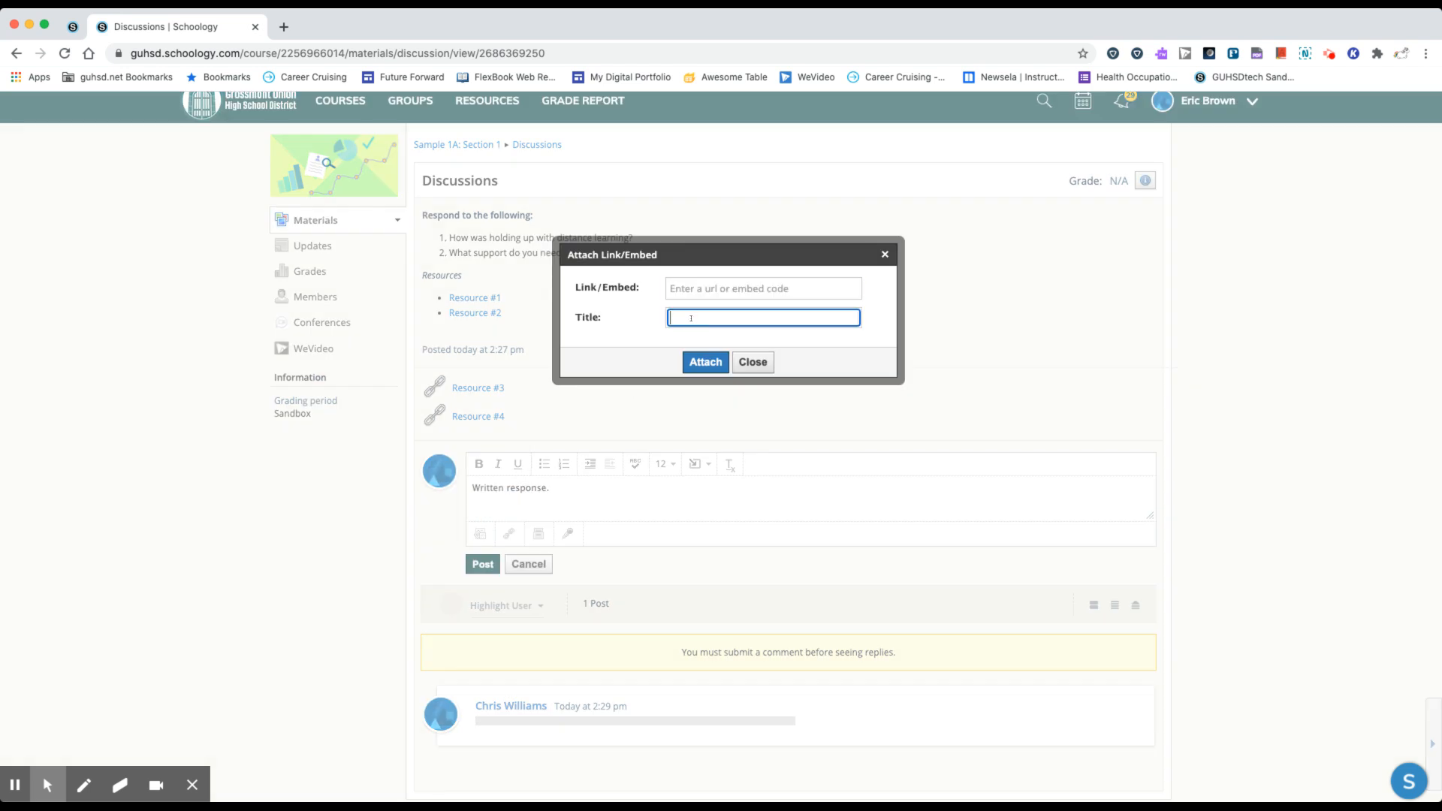
{"action": "left_click", "coordinate": [753, 362]}
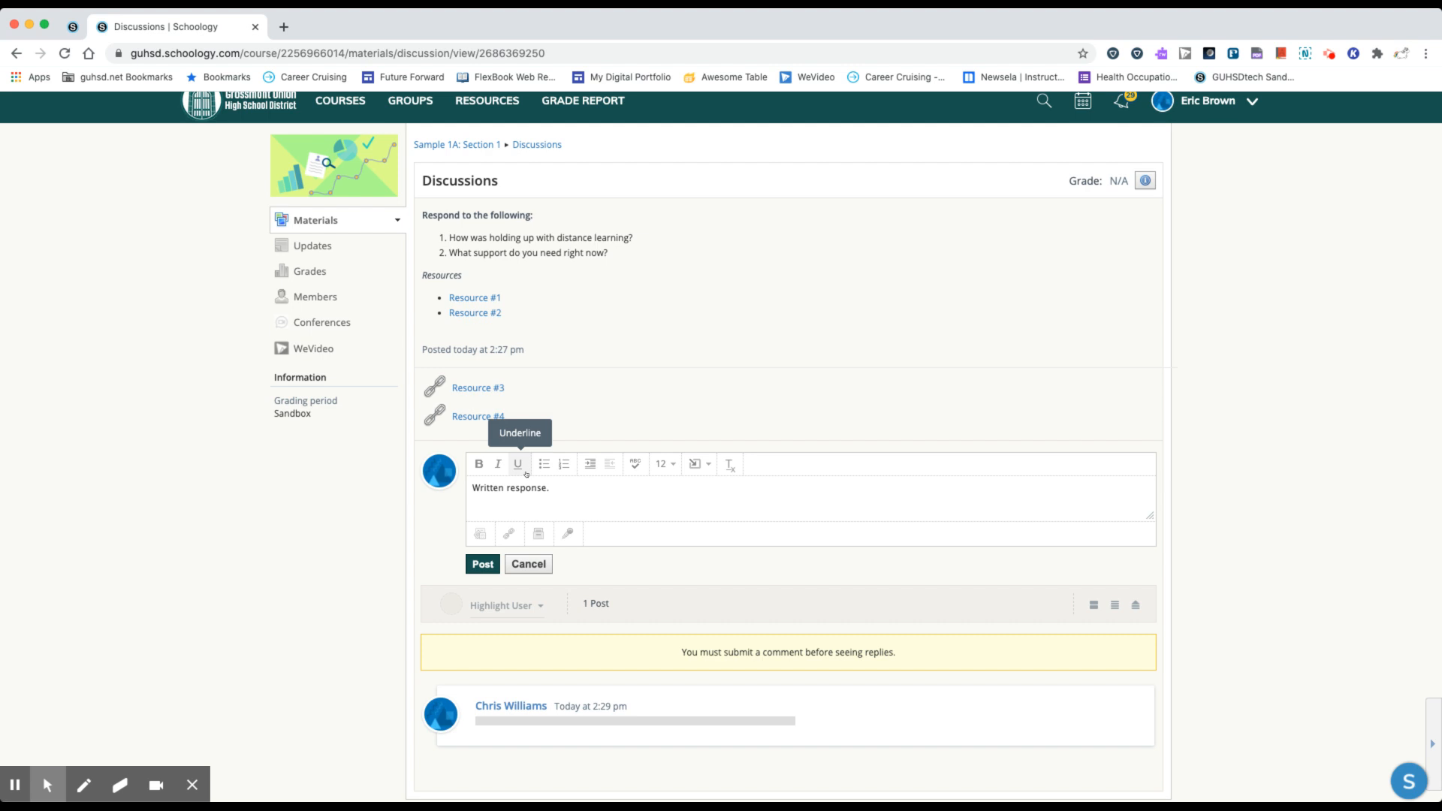
{"action": "mouse_move", "coordinate": [538, 534]}
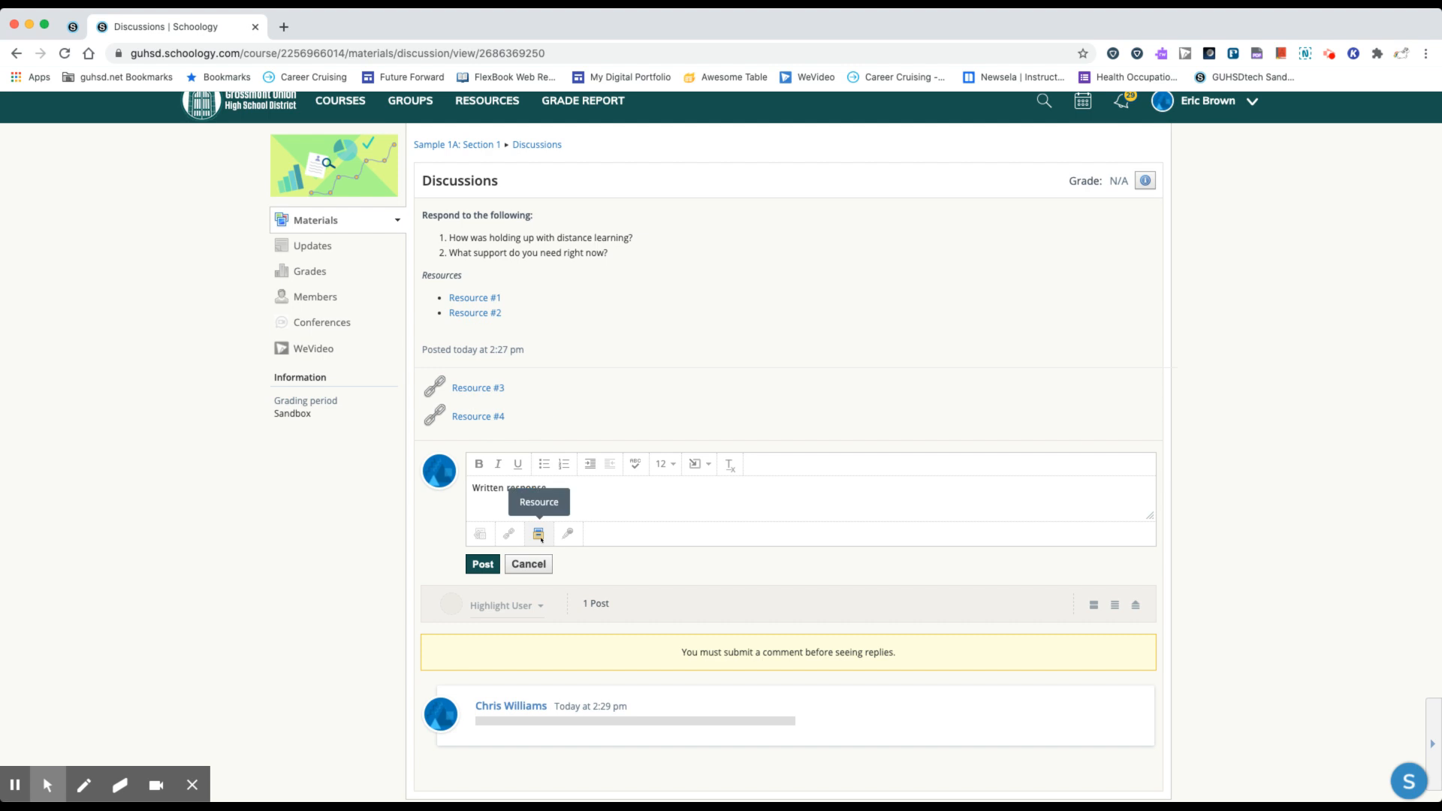
{"action": "mouse_move", "coordinate": [567, 534]}
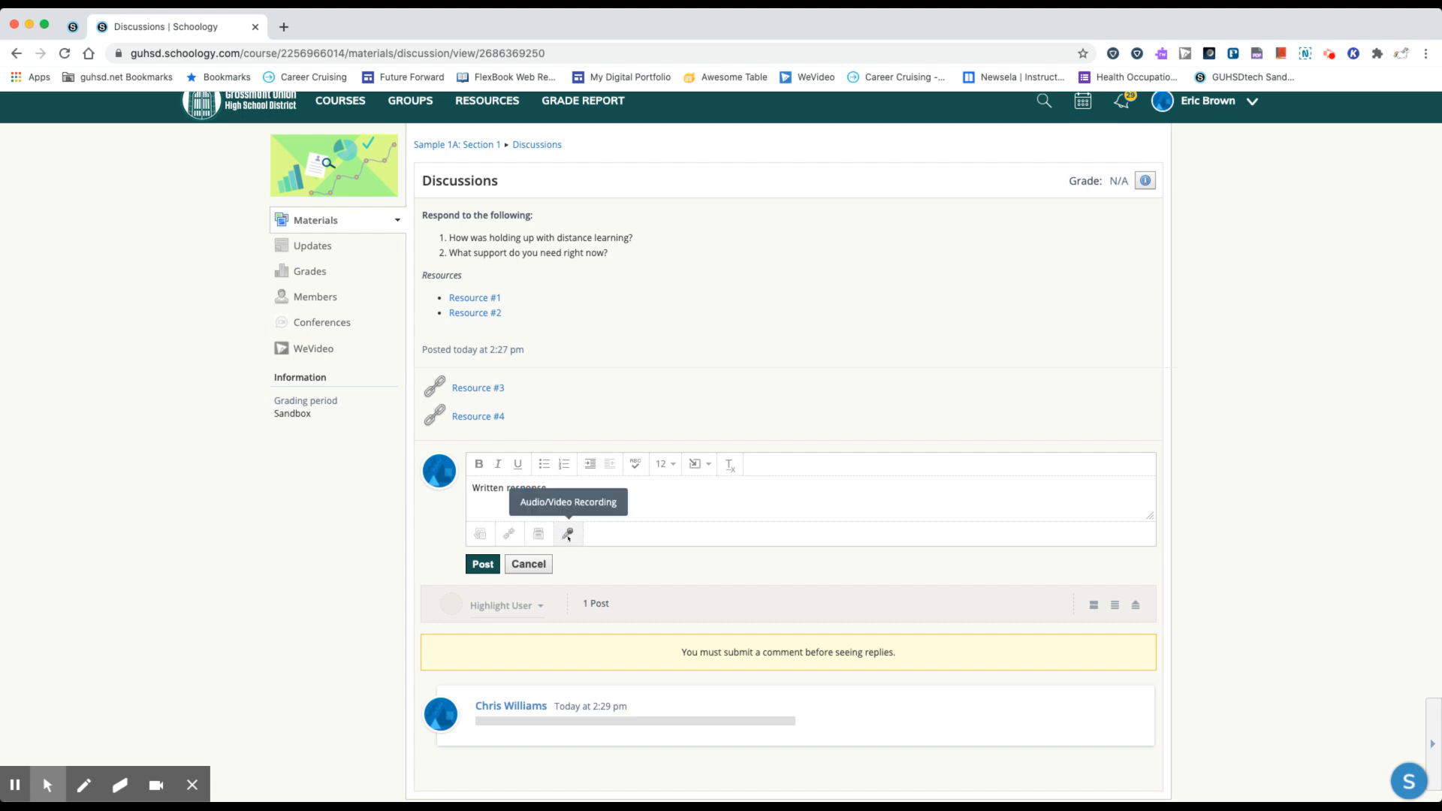
{"action": "mouse_move", "coordinate": [522, 243]}
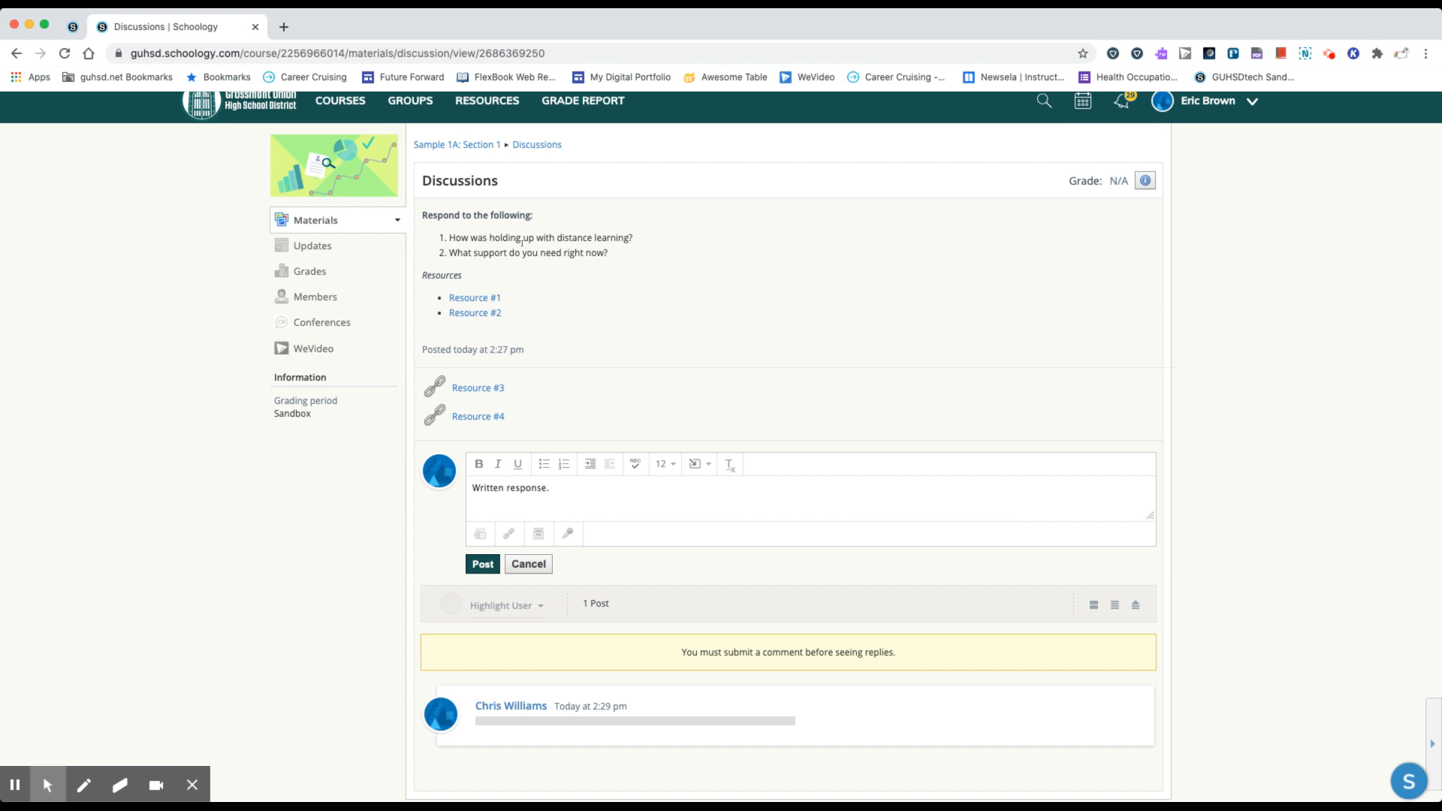
{"action": "mouse_move", "coordinate": [568, 534]}
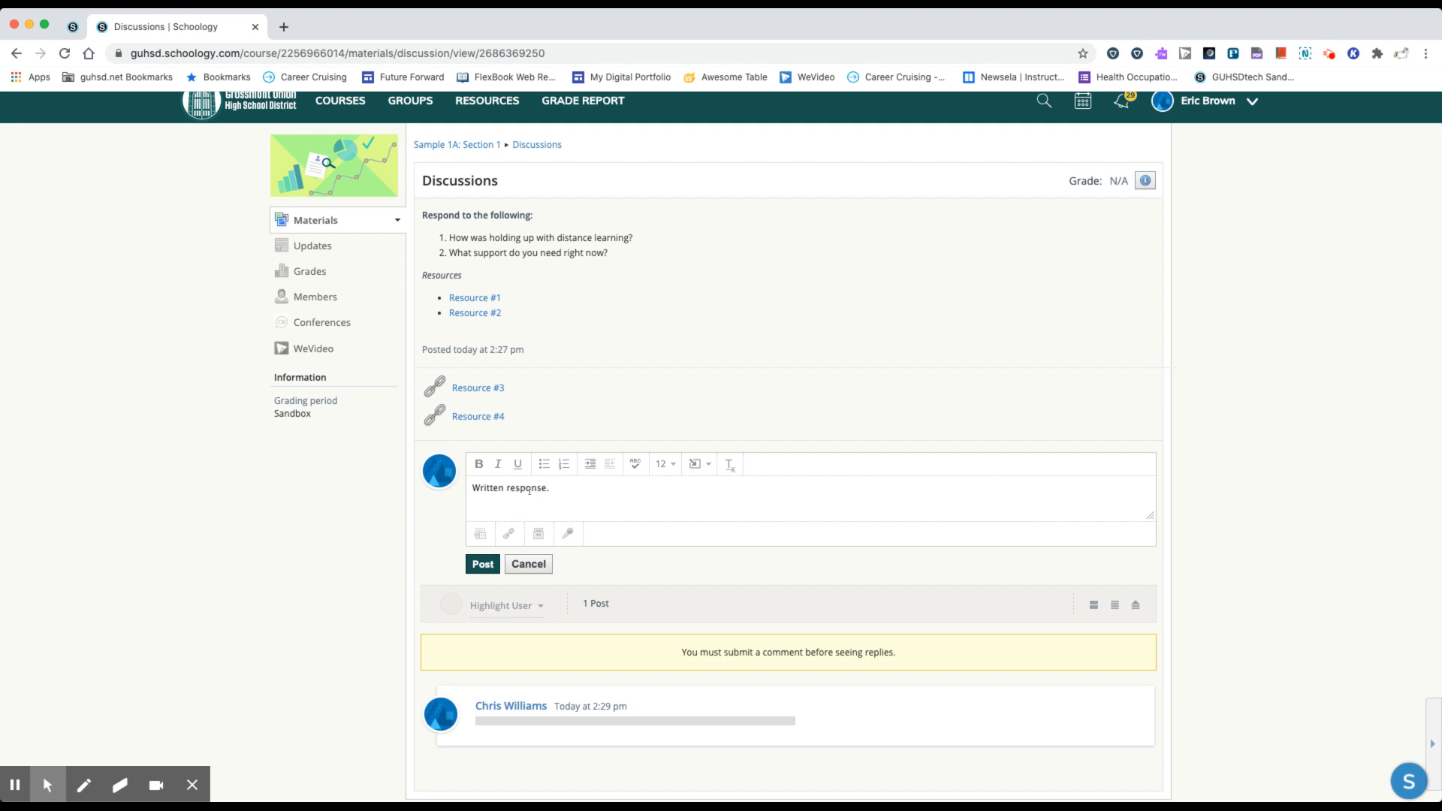
Post the 'Written response.' comment and reveal its Edit and Delete options
{"action": "left_click", "coordinate": [482, 563]}
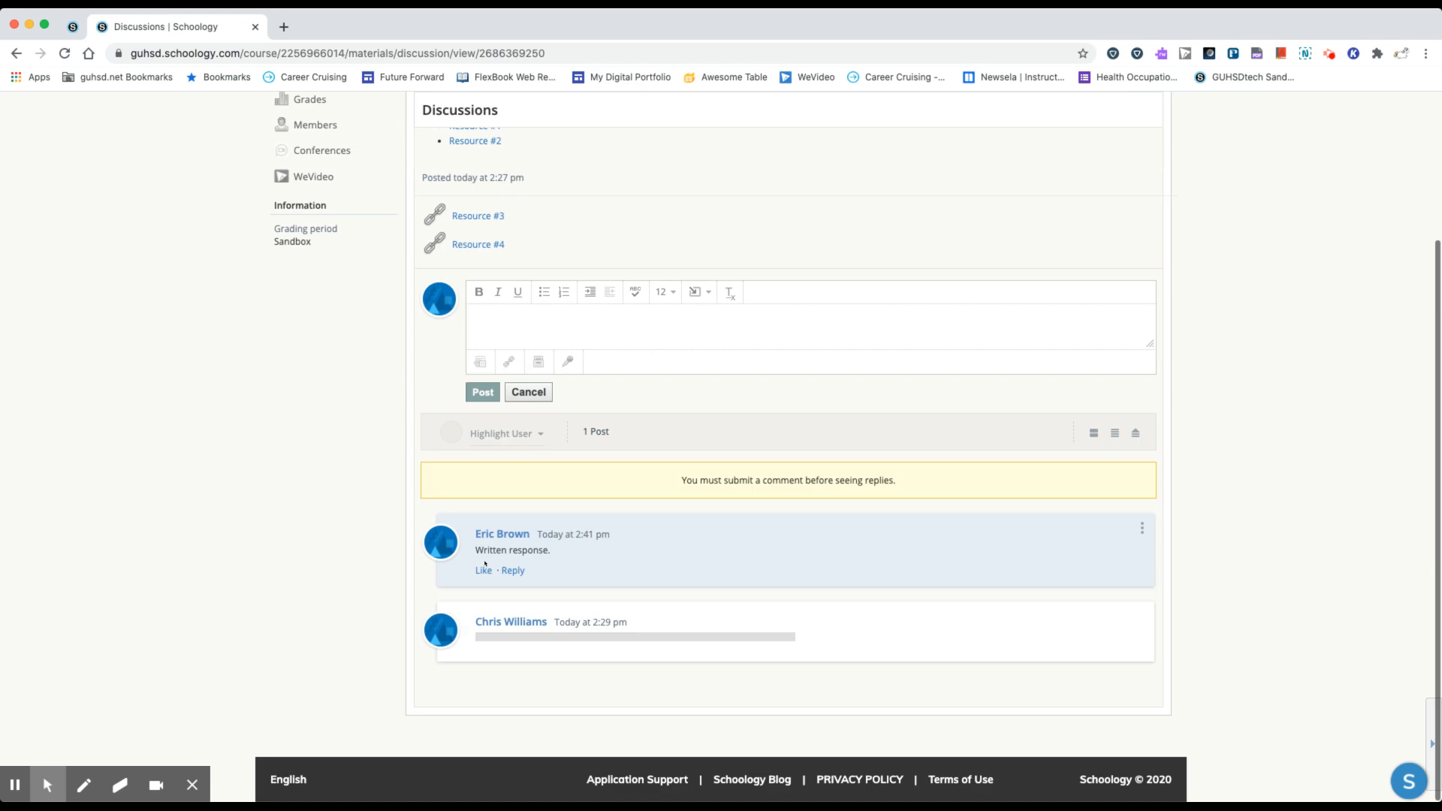
{"action": "mouse_move", "coordinate": [400, 556]}
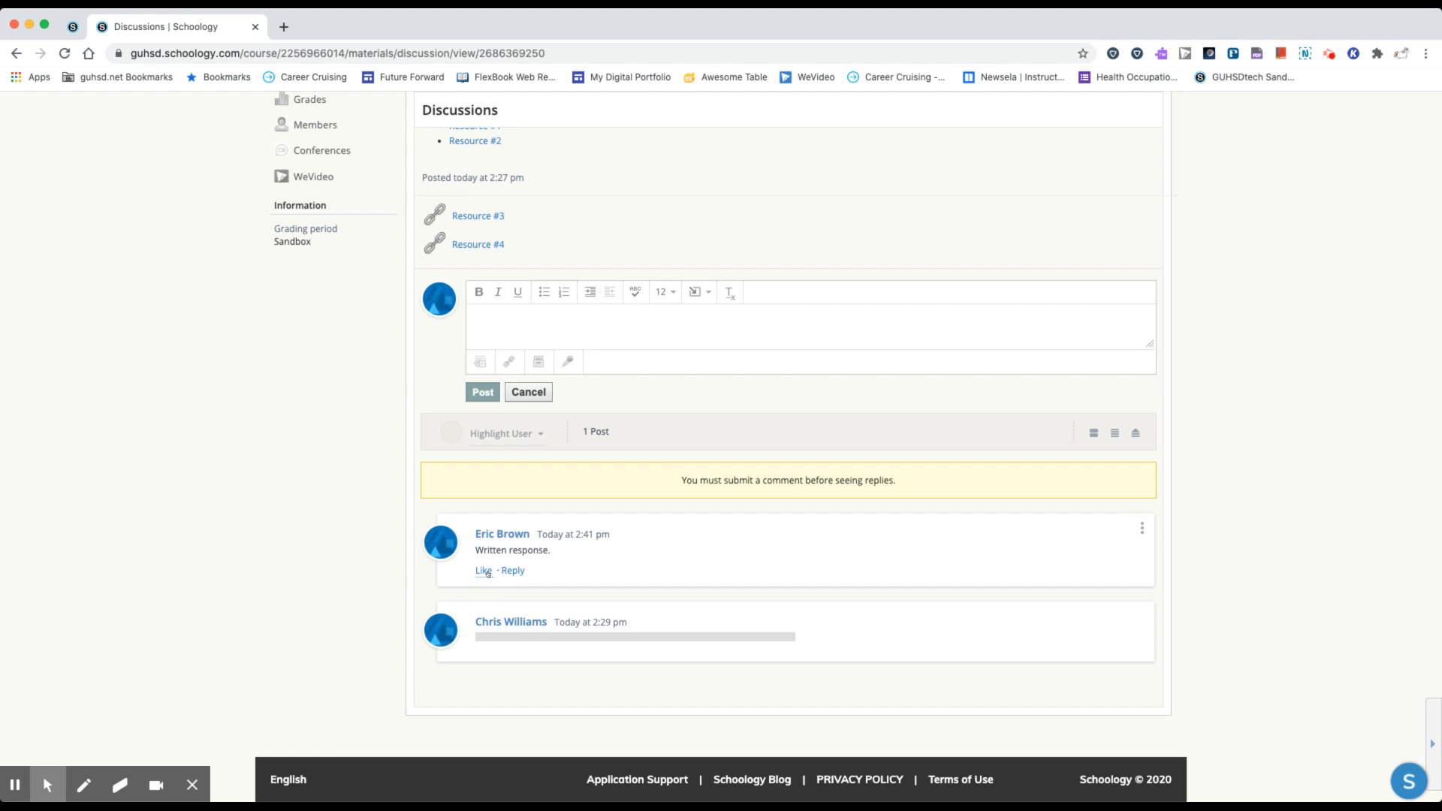
{"action": "mouse_move", "coordinate": [1130, 531]}
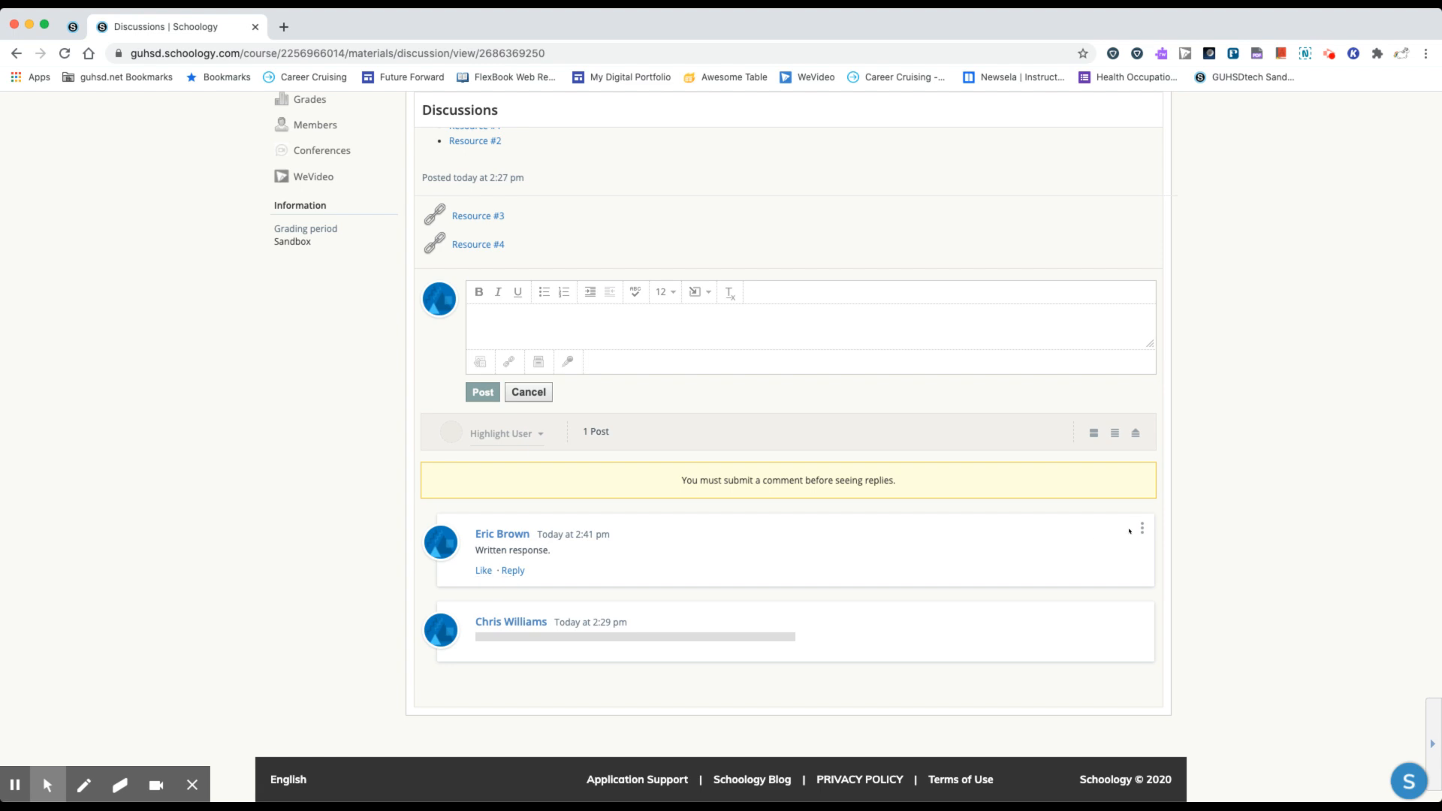
{"action": "left_click", "coordinate": [1142, 528]}
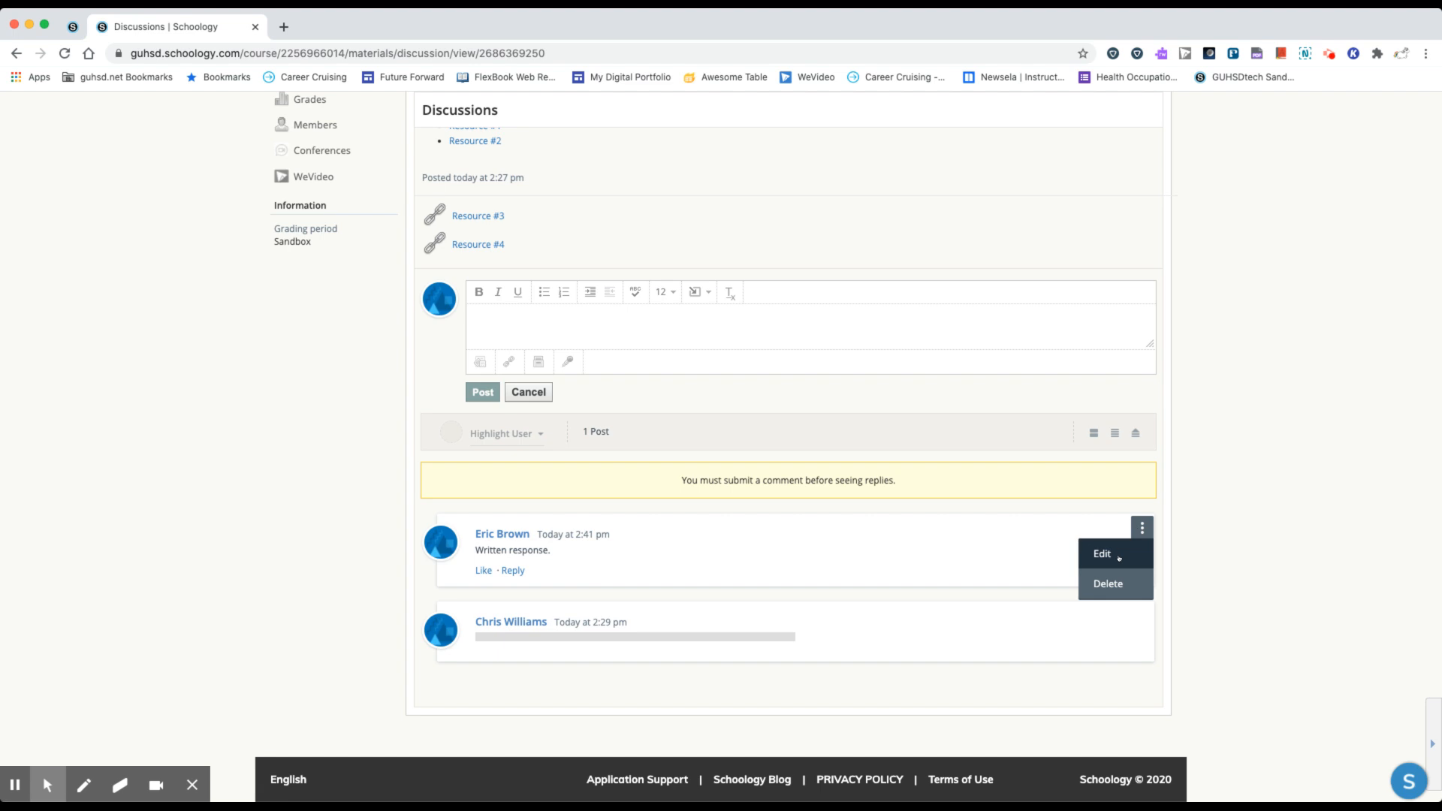
{"action": "mouse_move", "coordinate": [1191, 576]}
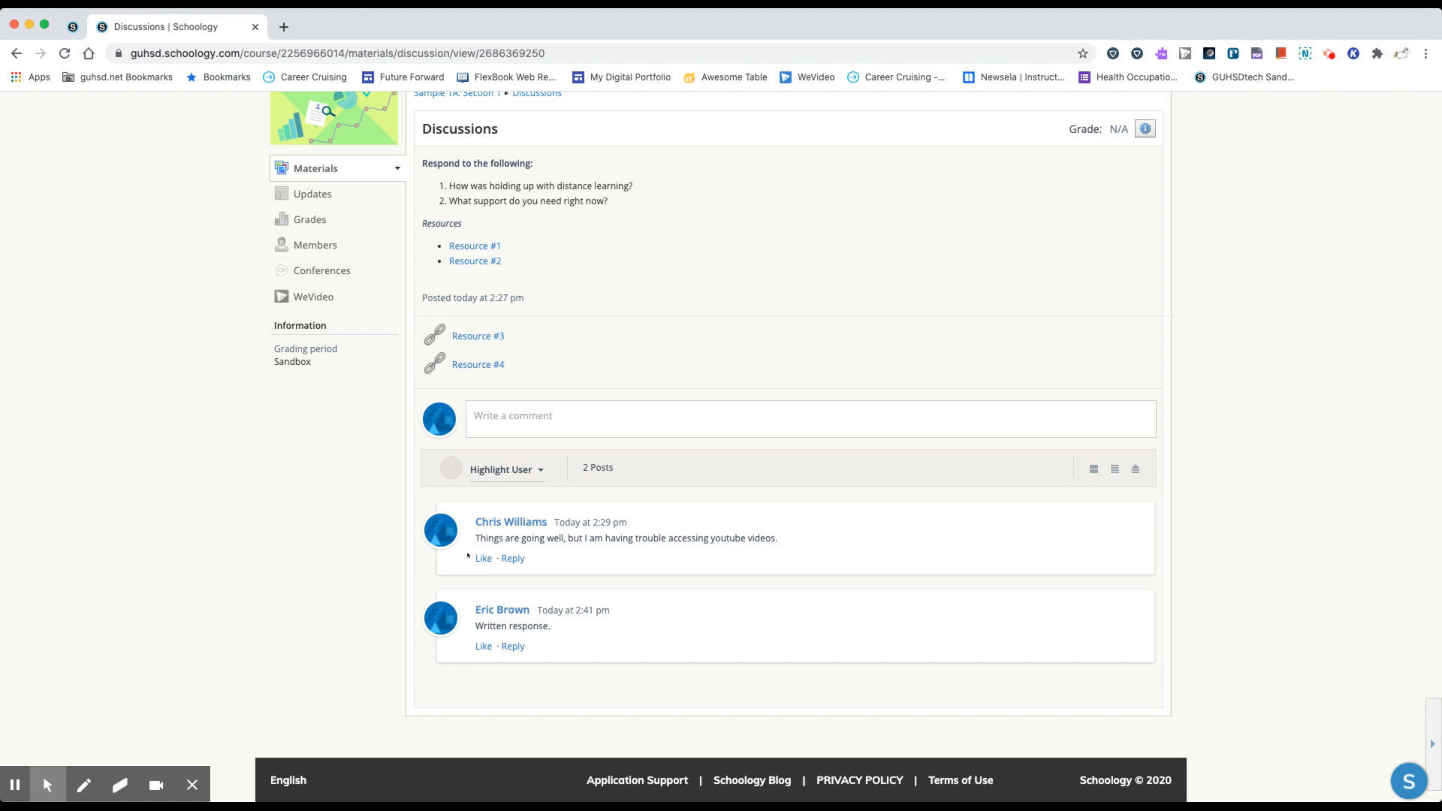
{"action": "triple_click", "coordinate": [625, 538]}
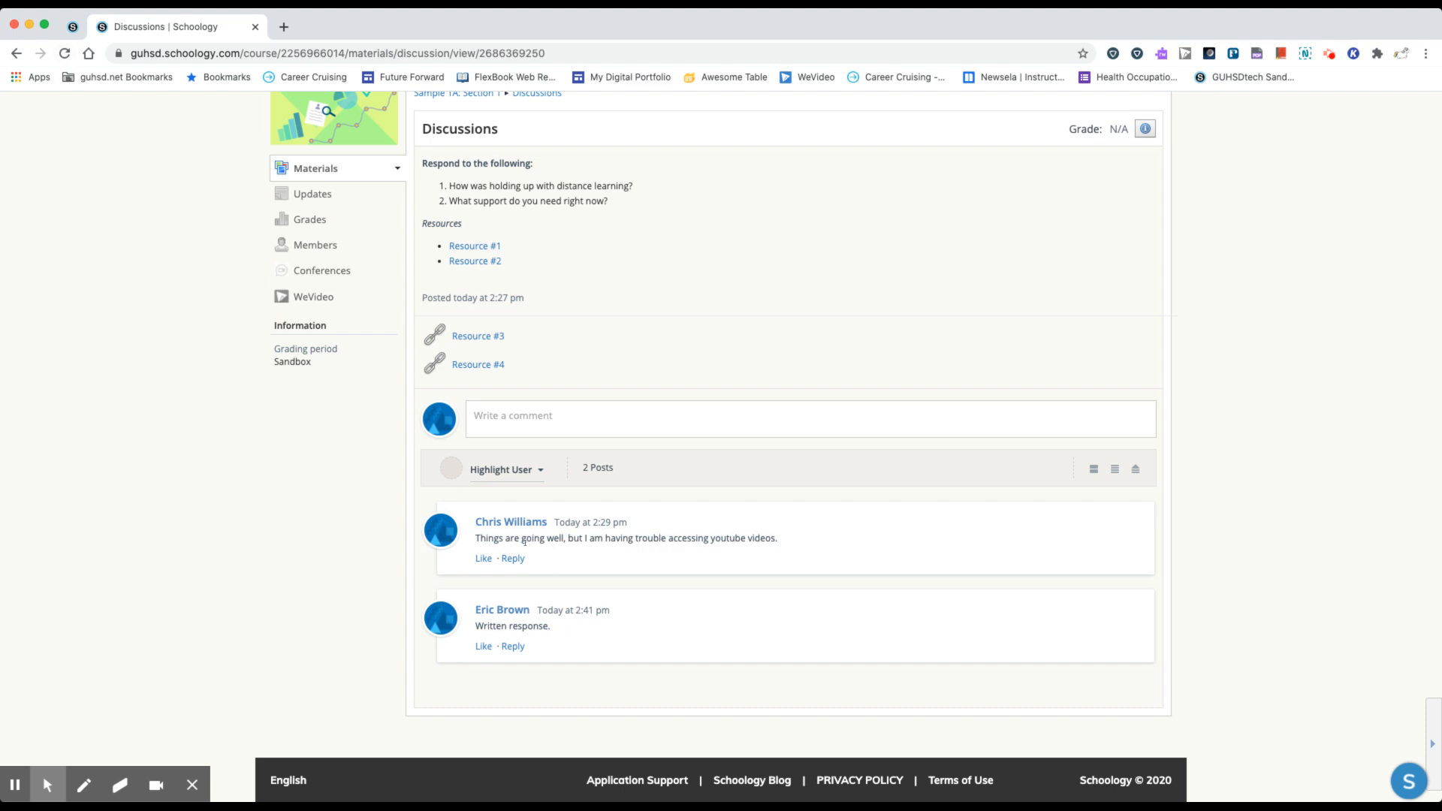
{"action": "mouse_move", "coordinate": [512, 559]}
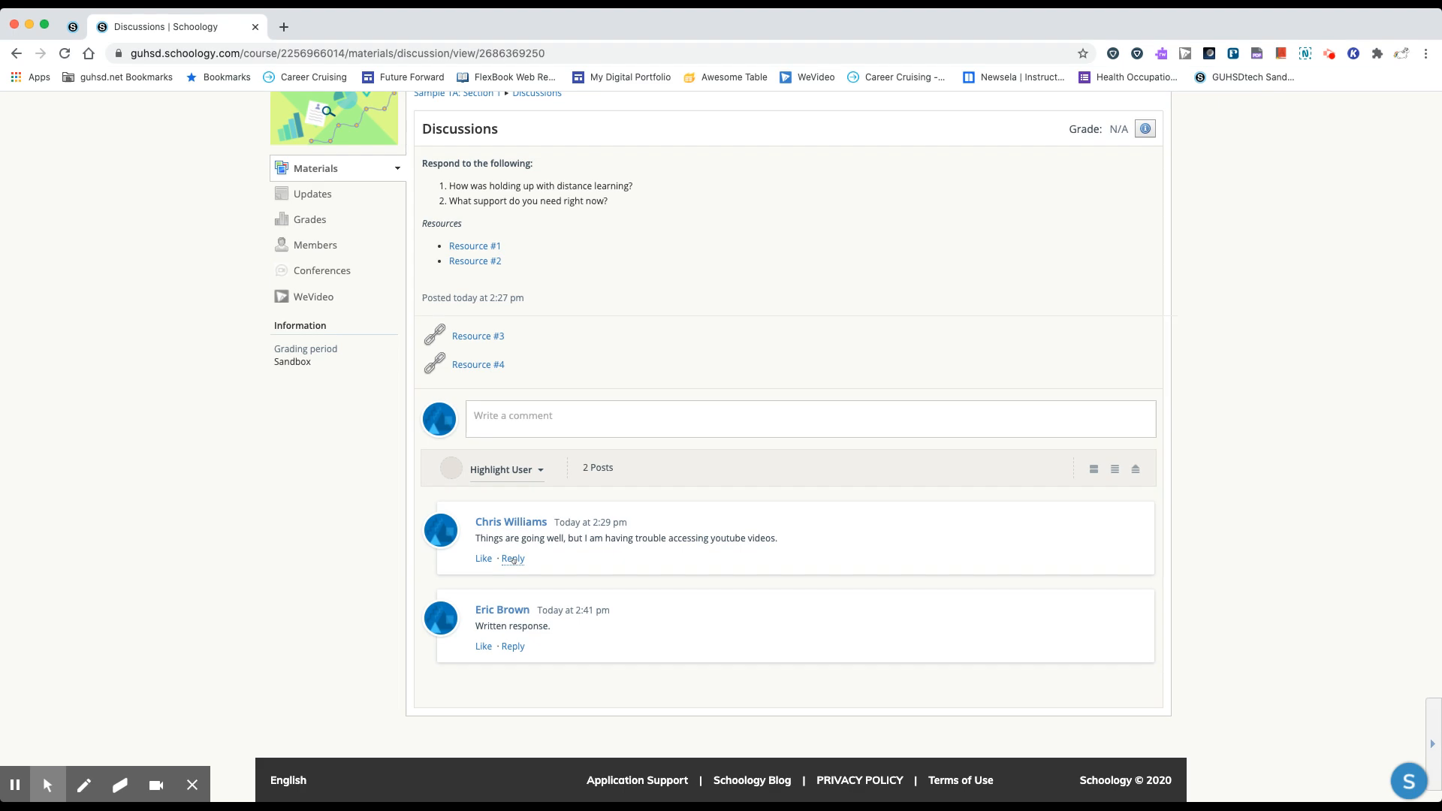
{"action": "left_click", "coordinate": [513, 559]}
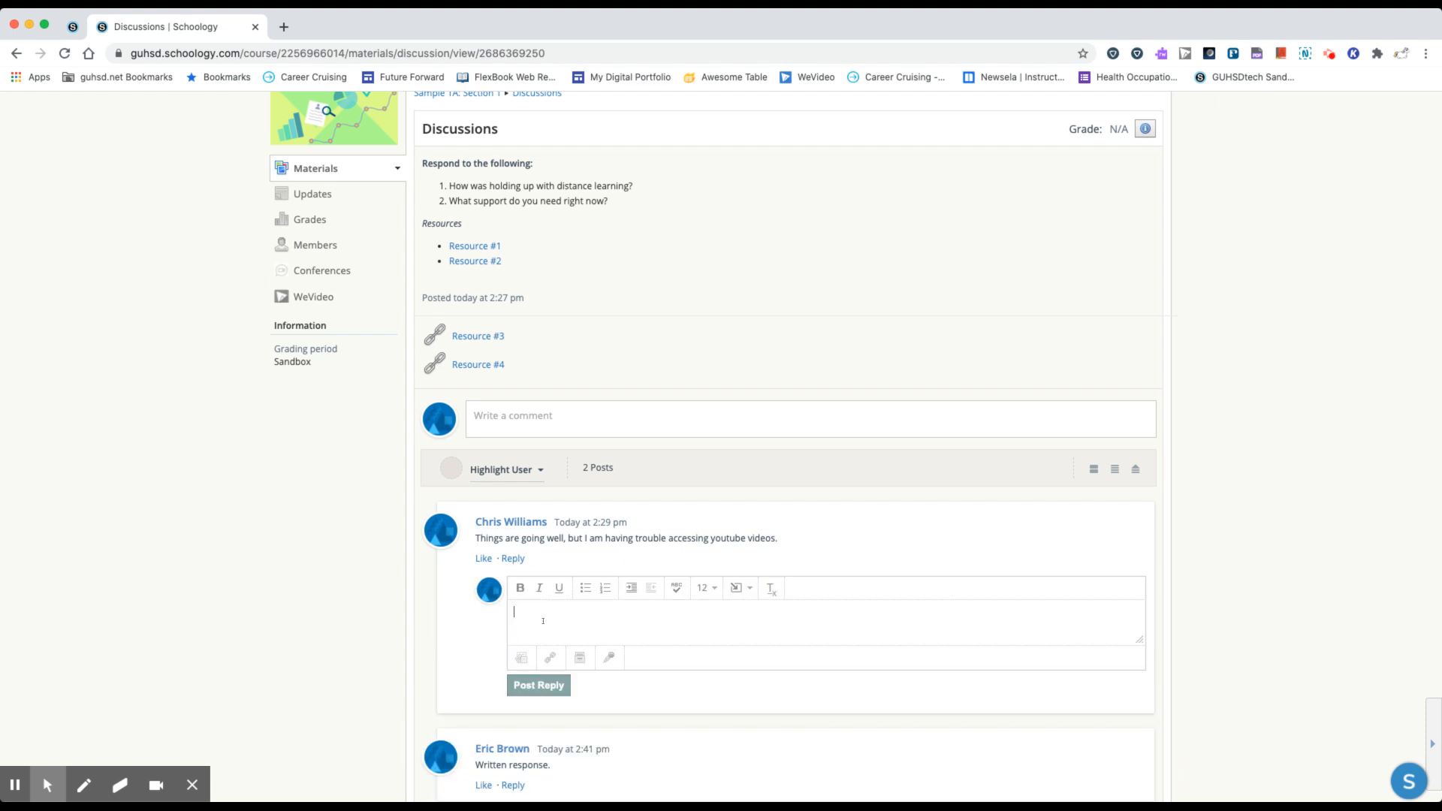
{"action": "type", "text": "Reply here."}
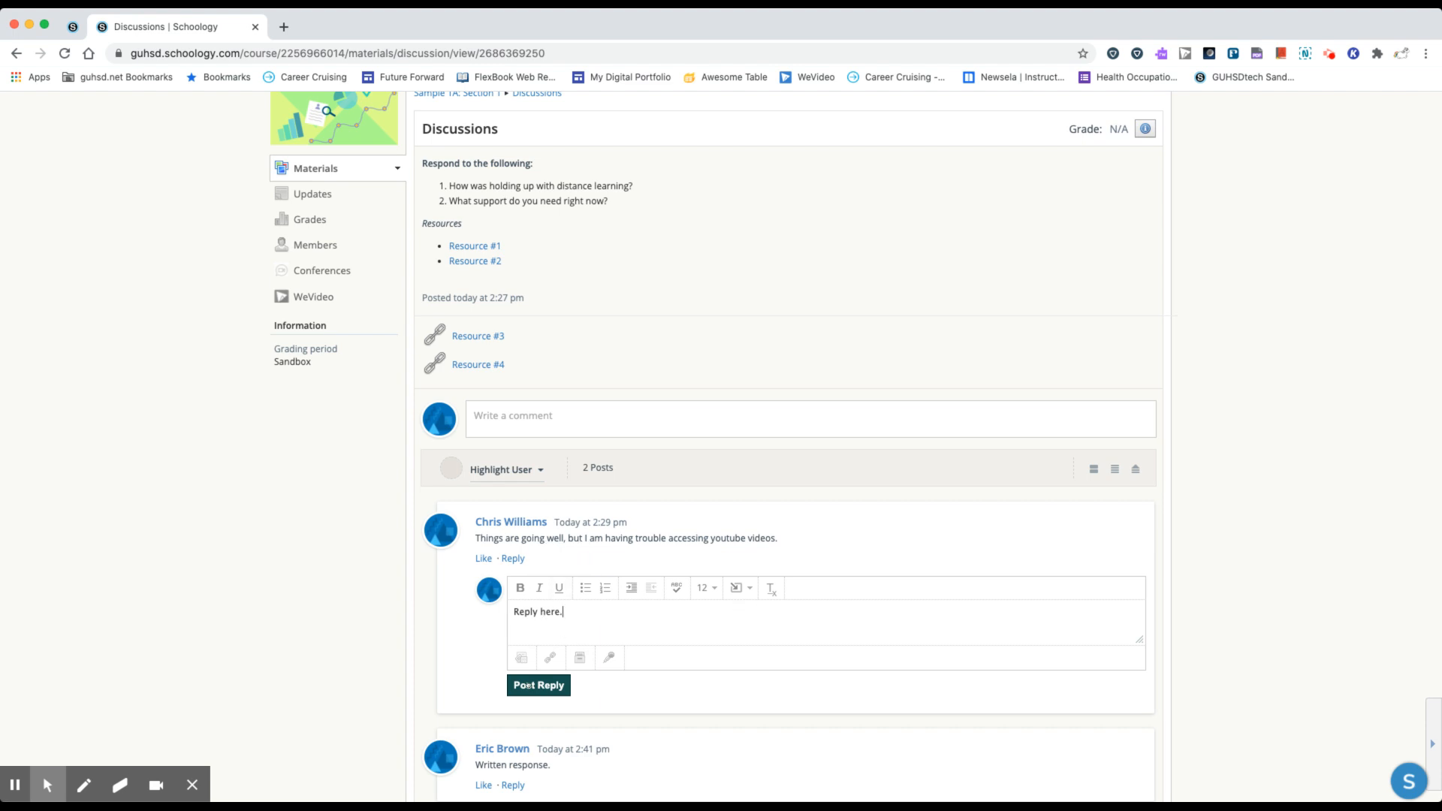
{"action": "left_click", "coordinate": [538, 685]}
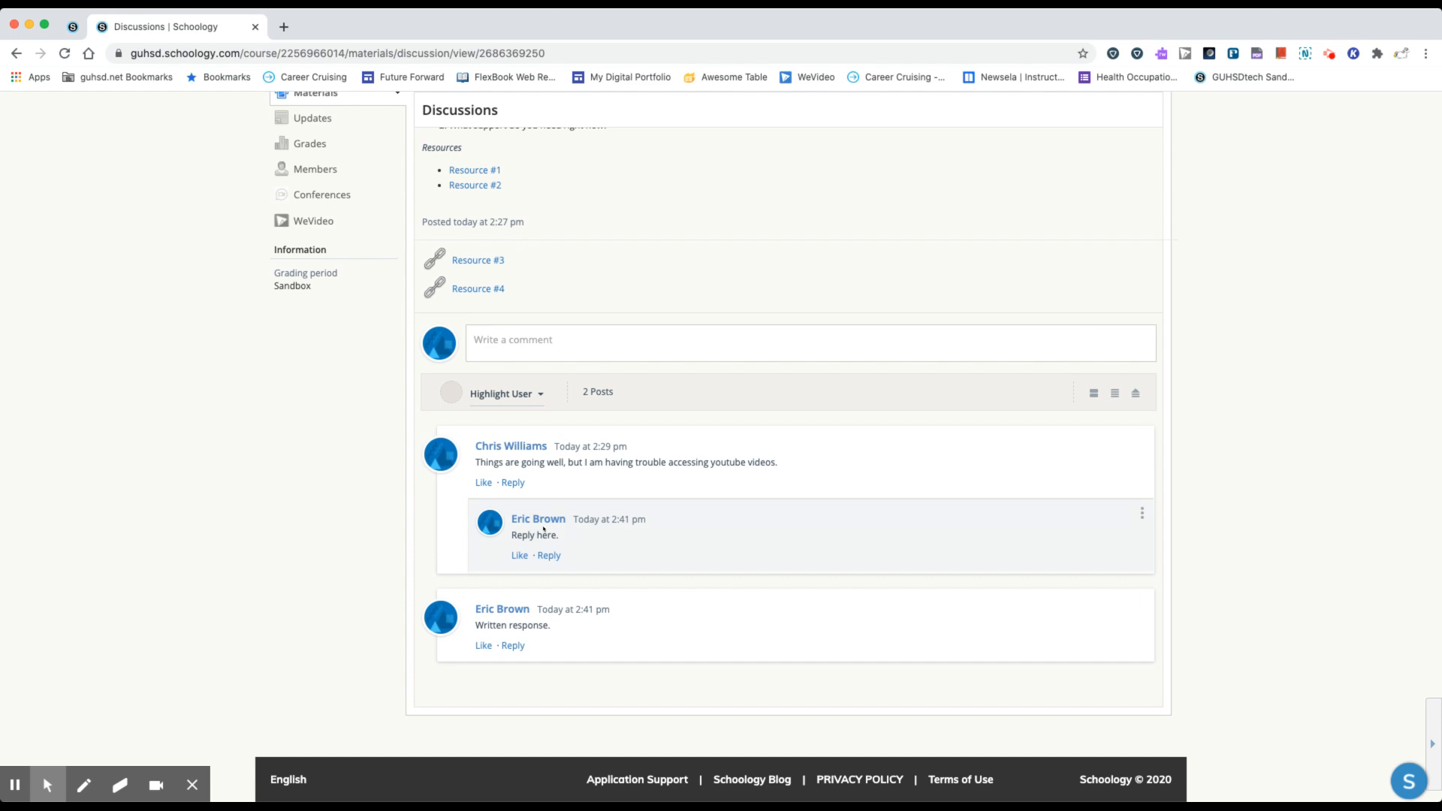
{"action": "mouse_move", "coordinate": [376, 559]}
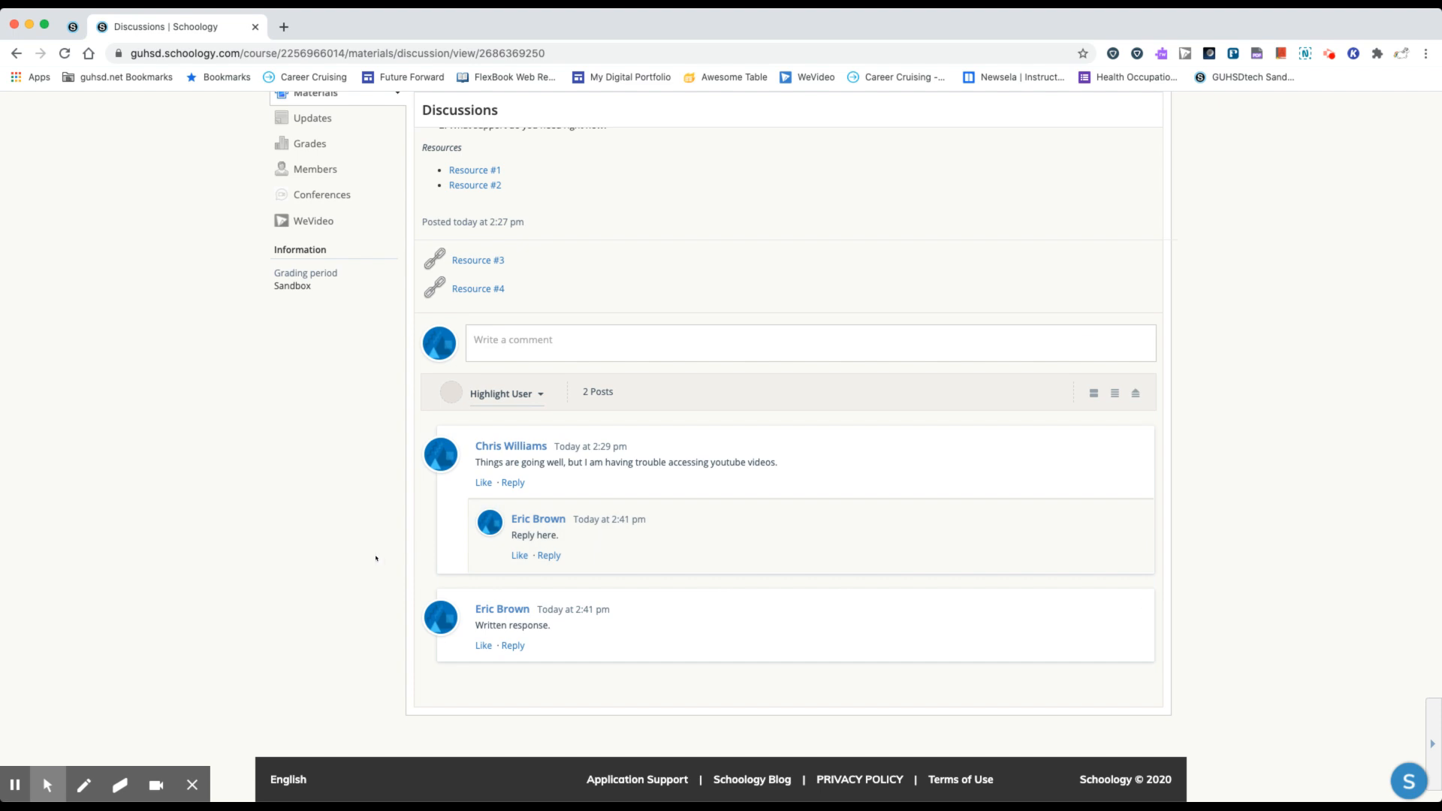
{"action": "scroll", "scroll_direction": "up", "scroll_amount": 3}
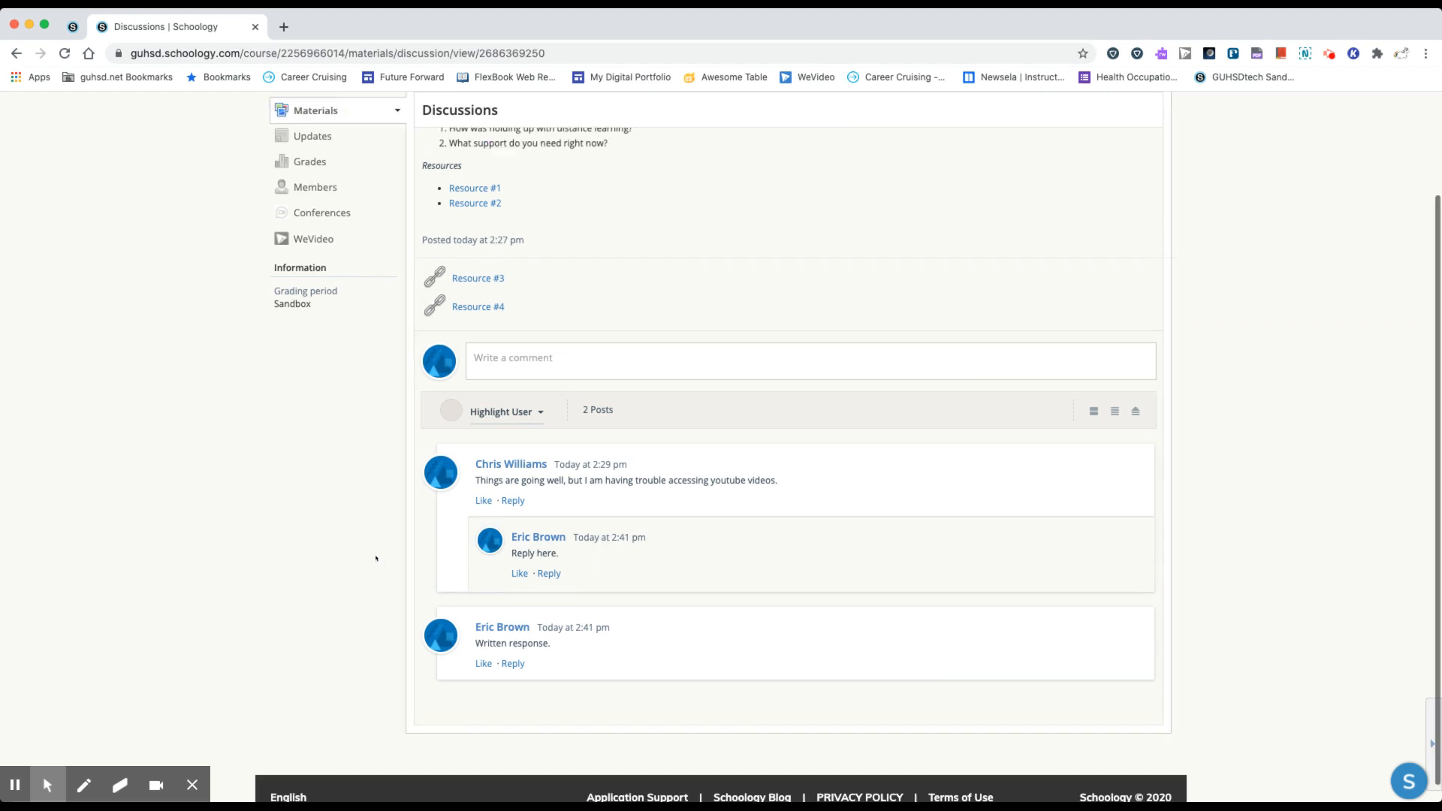
{"action": "scroll", "scroll_direction": "up", "scroll_amount": 3}
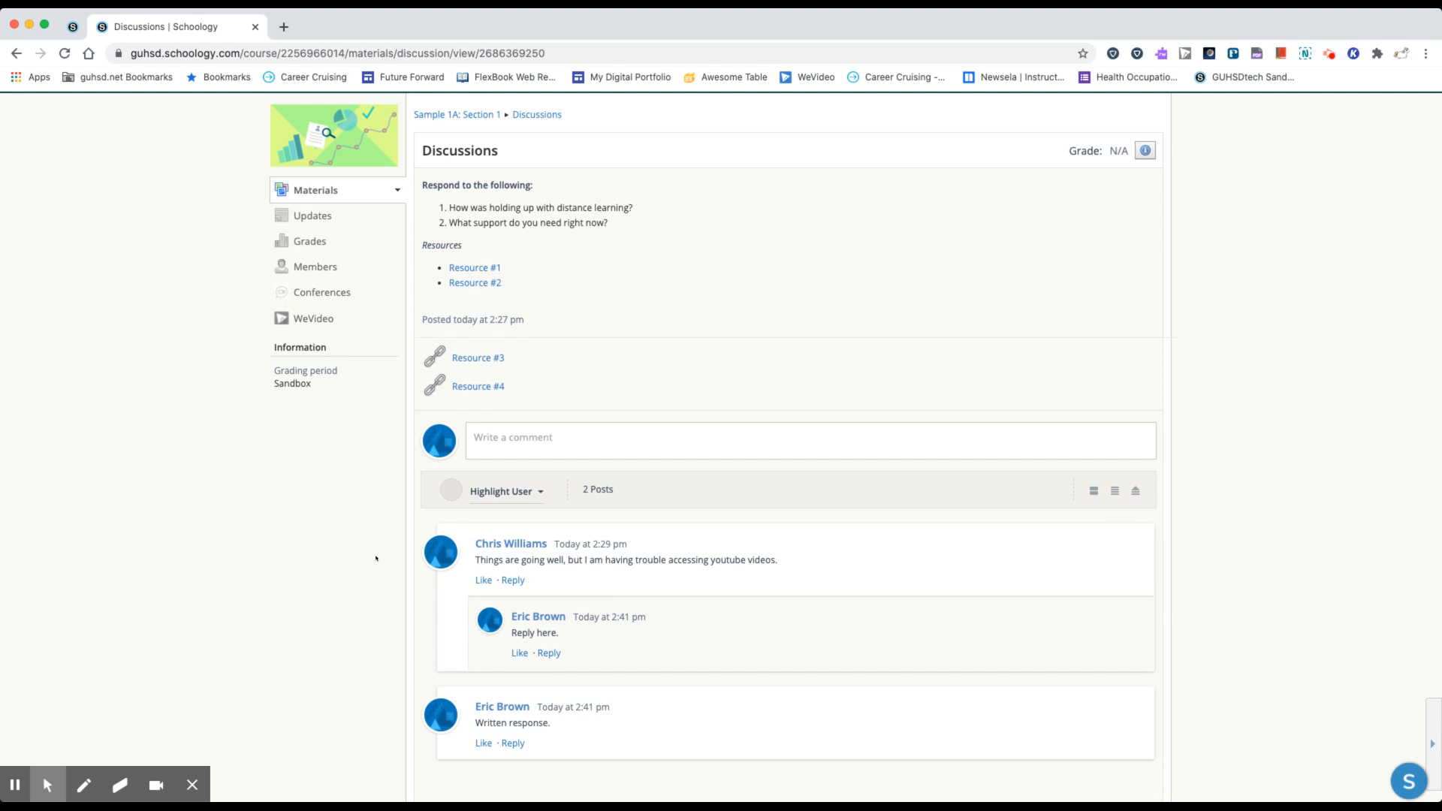